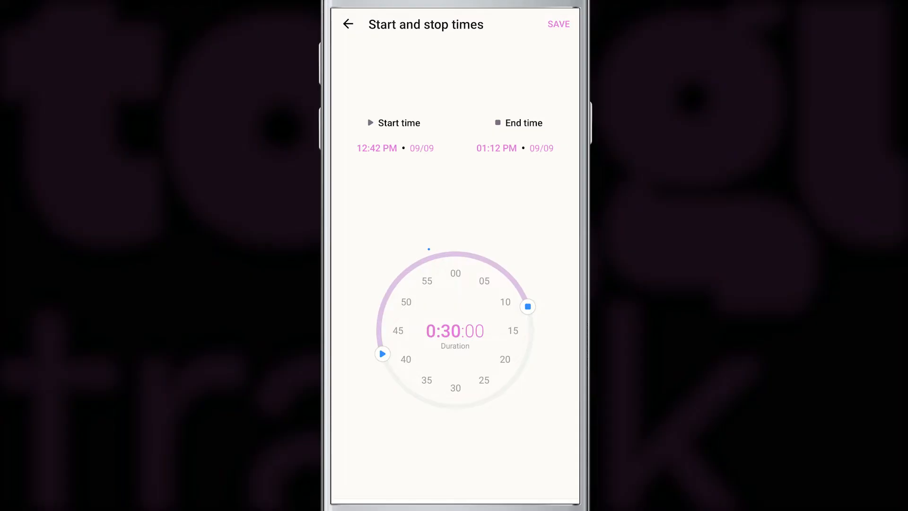
# Move the entry's end time to 01:22 PM, for a 0:40 duration from 12:42 PM
pyautogui.moveTo(528, 307); pyautogui.dragTo(523, 292)
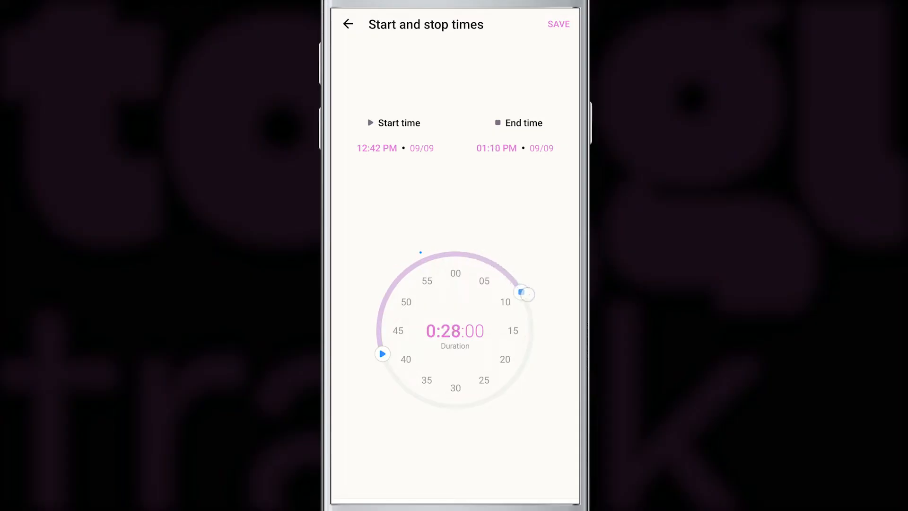
pyautogui.moveTo(524, 292); pyautogui.dragTo(511, 381)
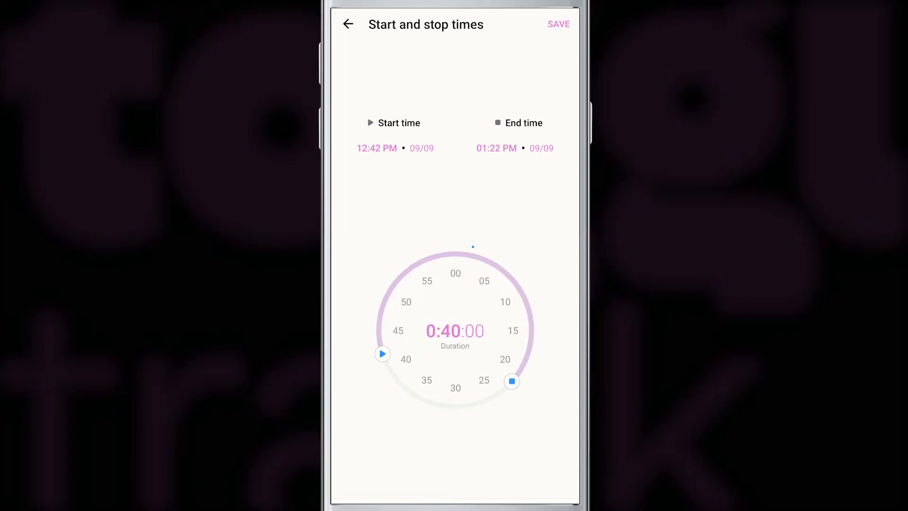
pyautogui.moveTo(382, 353); pyautogui.dragTo(379, 314)
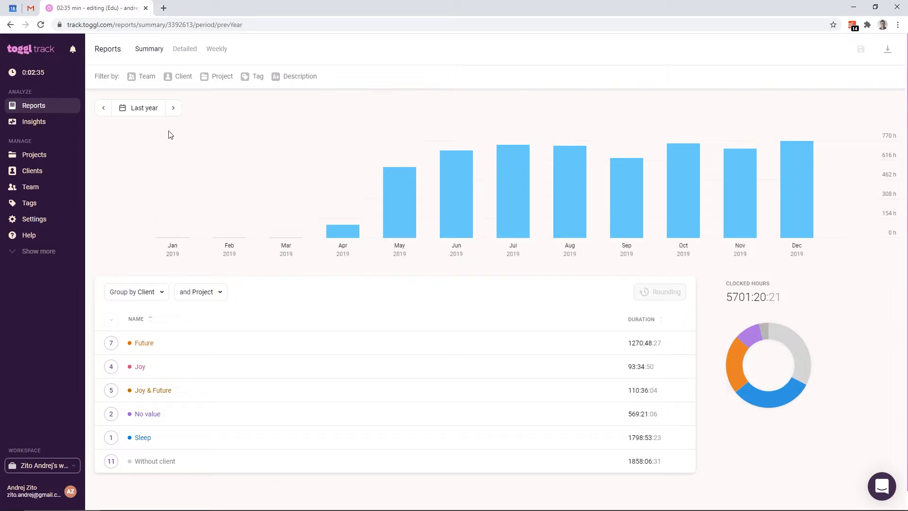
# Open the Summary report under Reports
pyautogui.click(173, 108)
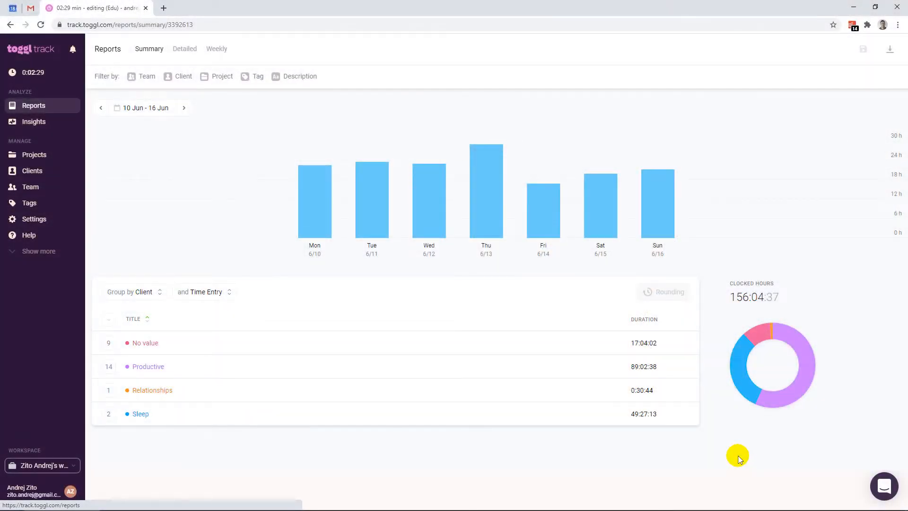
pyautogui.moveTo(682, 401)
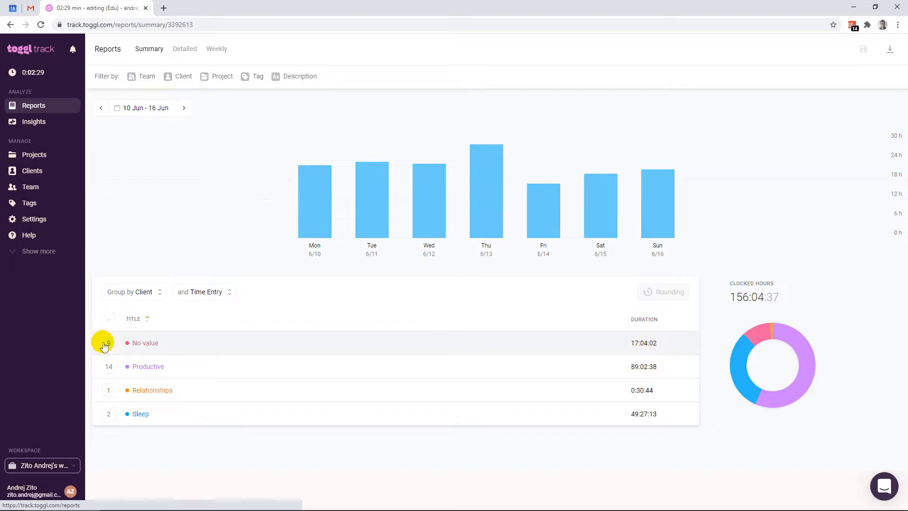
pyautogui.click(108, 342)
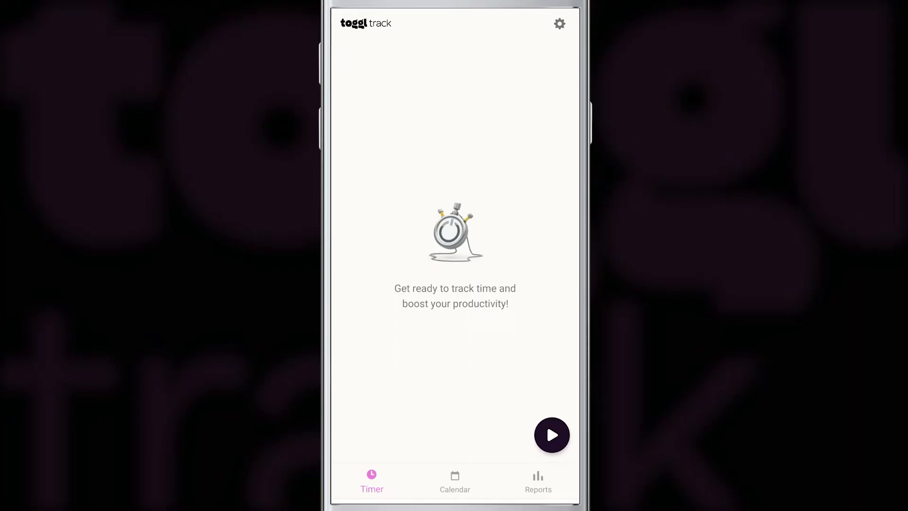
# Start a timer for a new entry described as 'podcast recording'
pyautogui.click(551, 435)
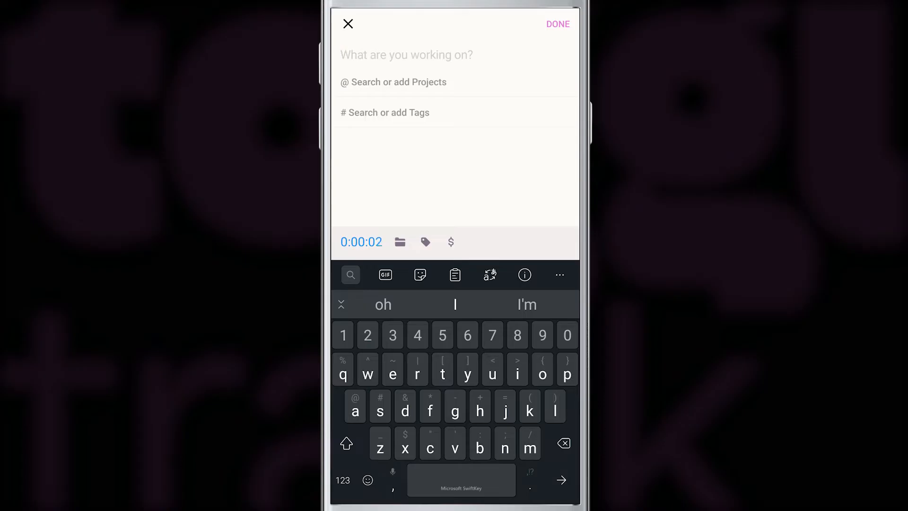
pyautogui.click(407, 55)
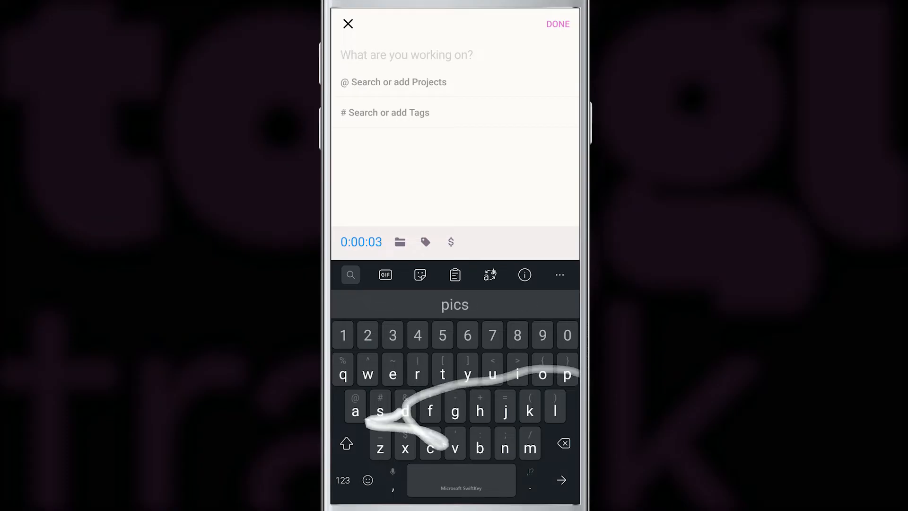
pyautogui.write('podcast recording')
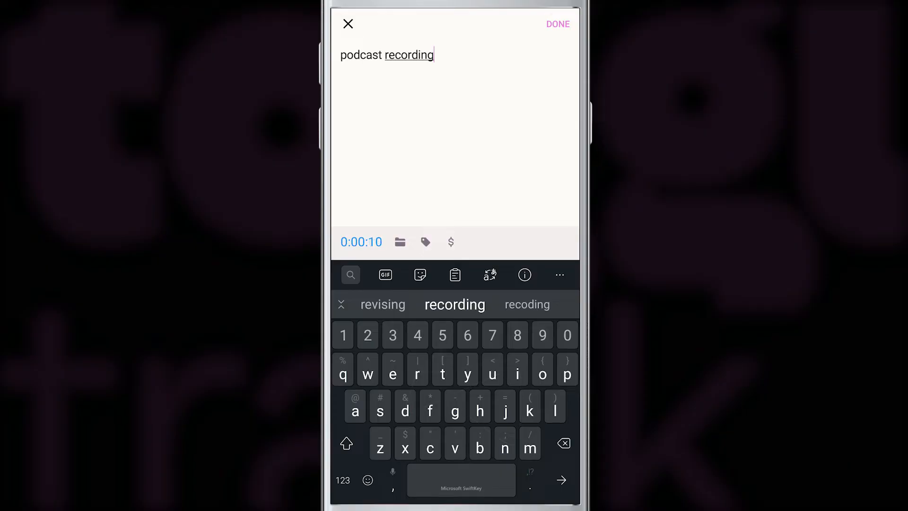
pyautogui.click(557, 23)
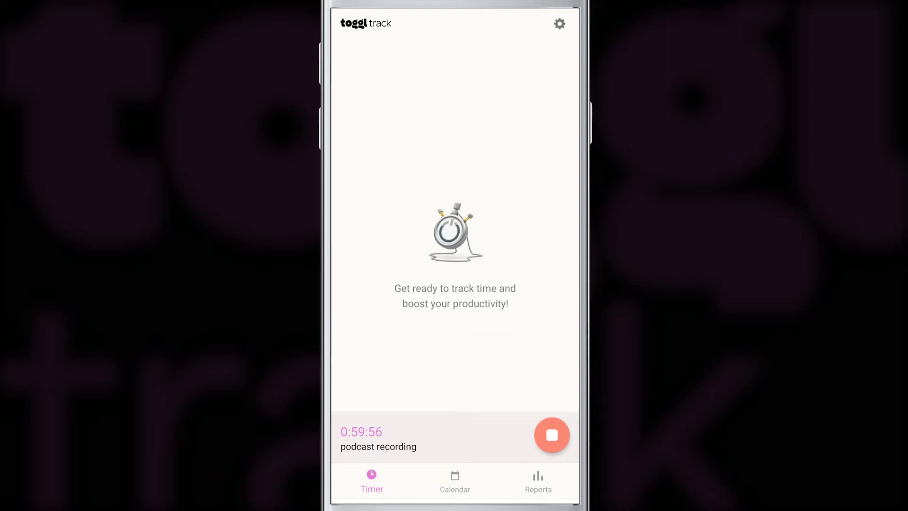
# Stop podcast recording, then time and stop a 'podcast editing' entry
pyautogui.click(552, 435)
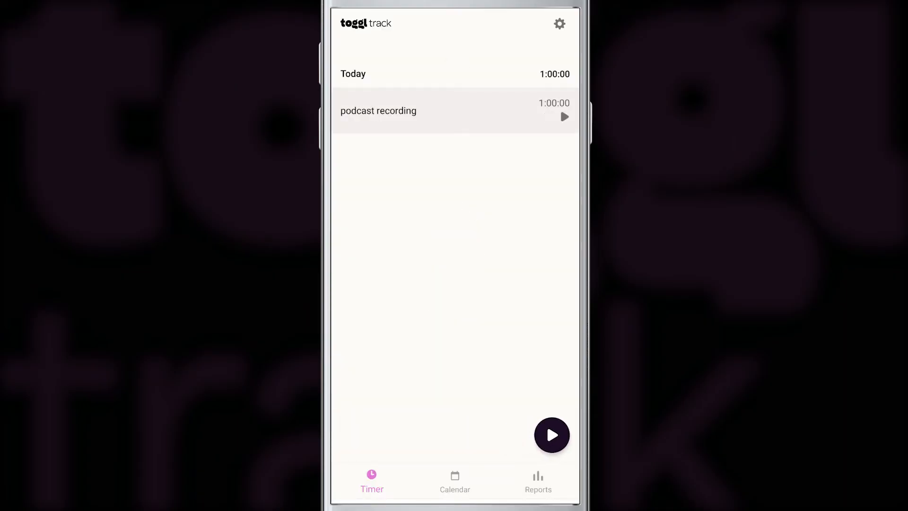
pyautogui.click(551, 435)
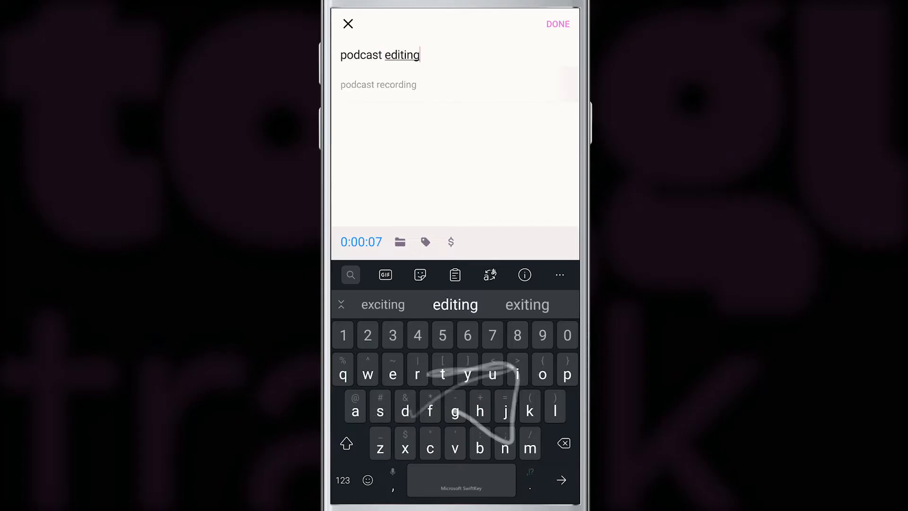
pyautogui.click(557, 23)
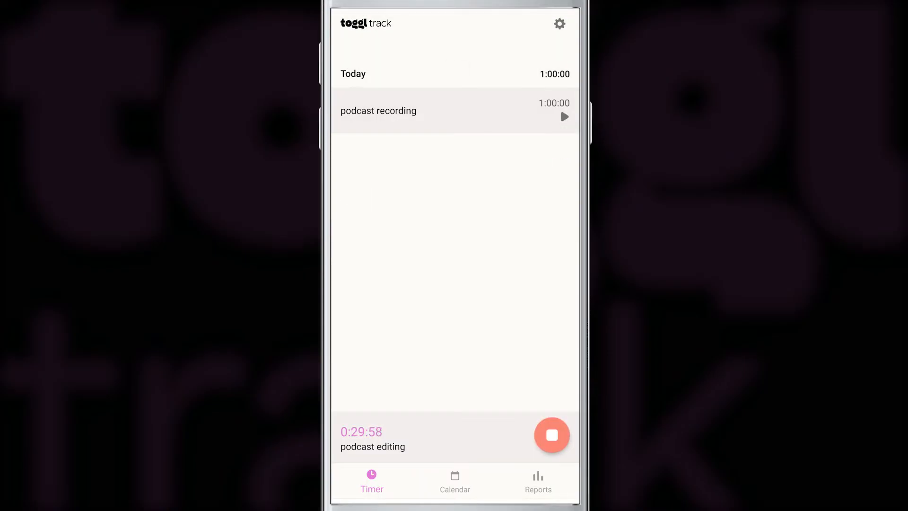
pyautogui.click(552, 435)
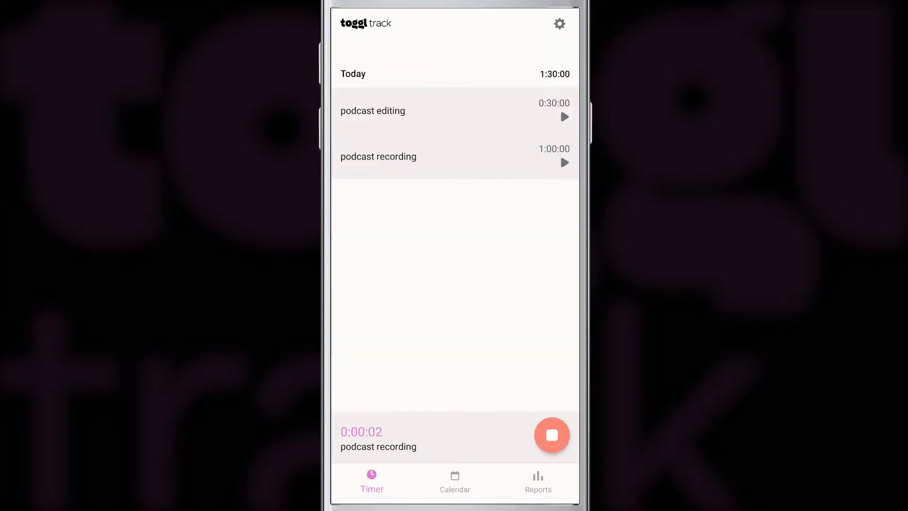
# Stop the short timer and continue podcast recording, grouping three entries totalling 1:00:23
pyautogui.click(551, 435)
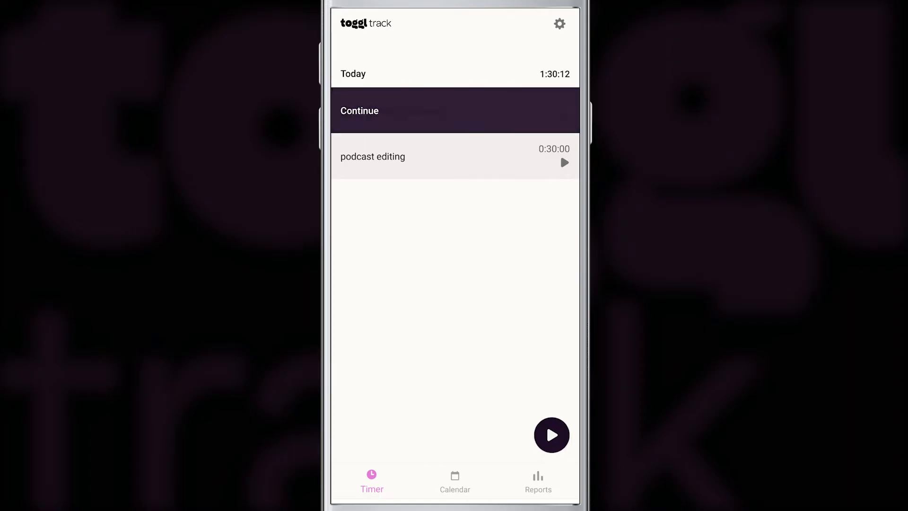
pyautogui.click(454, 111)
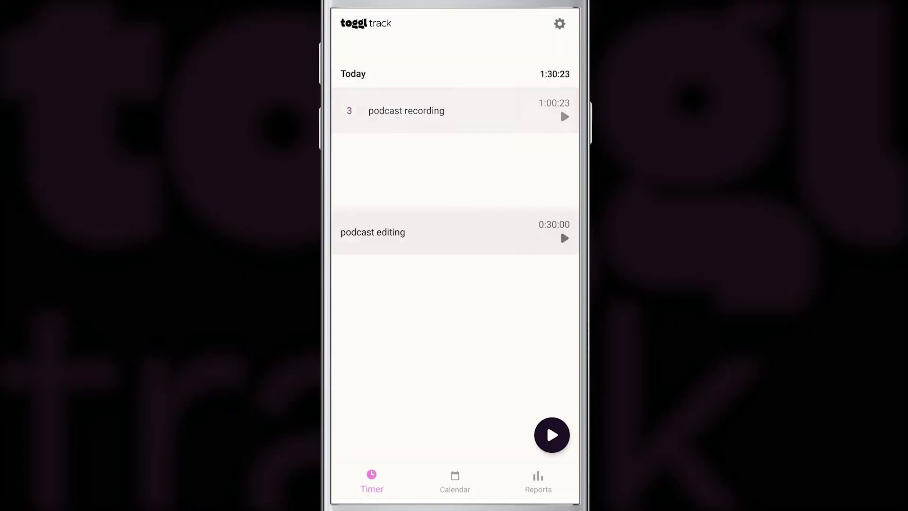
pyautogui.click(349, 111)
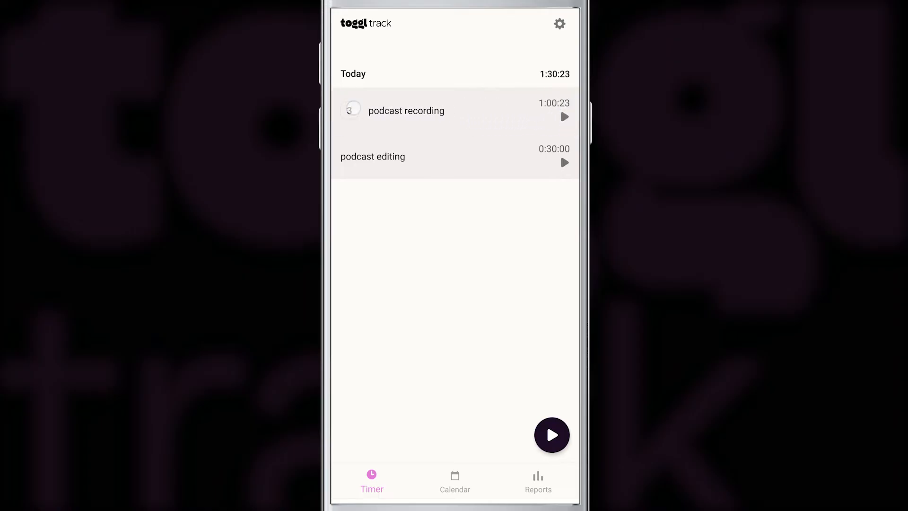
# Expand the podcast recording group and delete the 11-second duplicate entries
pyautogui.click(349, 110)
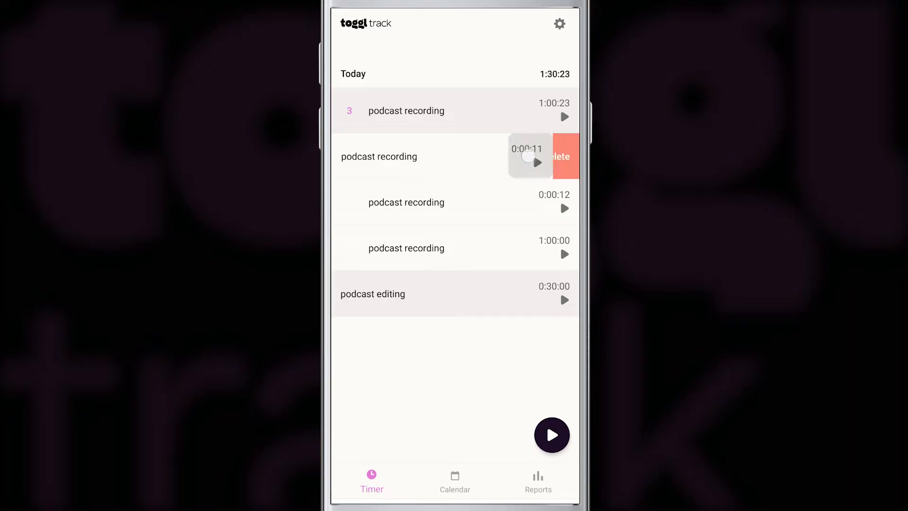
pyautogui.click(559, 156)
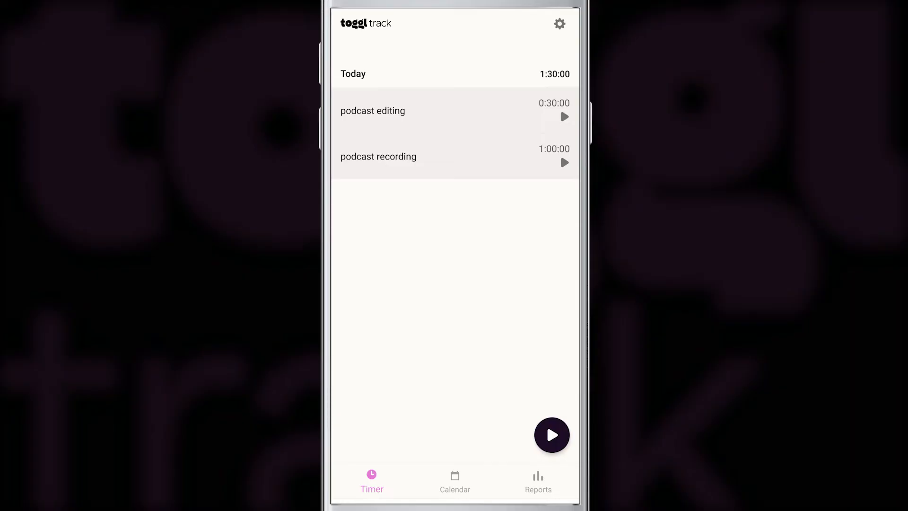
# Change podcast editing to run 12:40 PM to 01:22 PM (0:42:00) and save
pyautogui.click(372, 111)
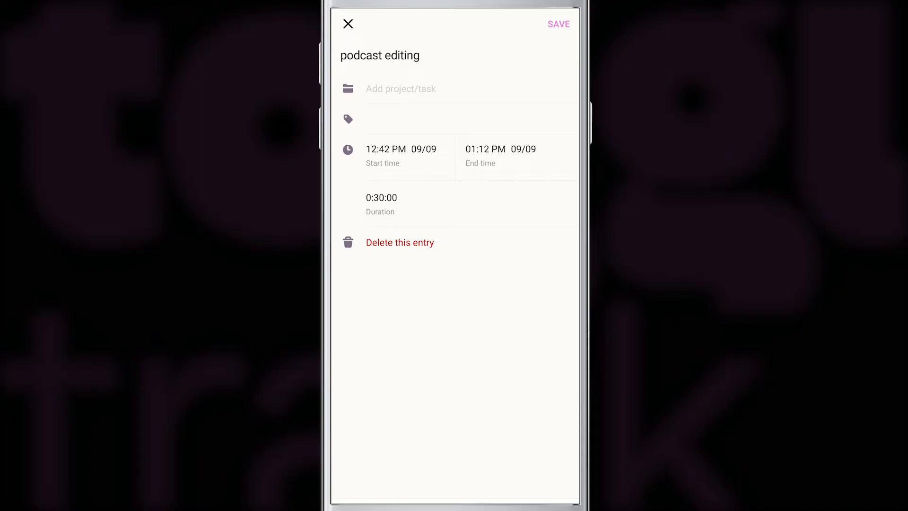
pyautogui.click(401, 149)
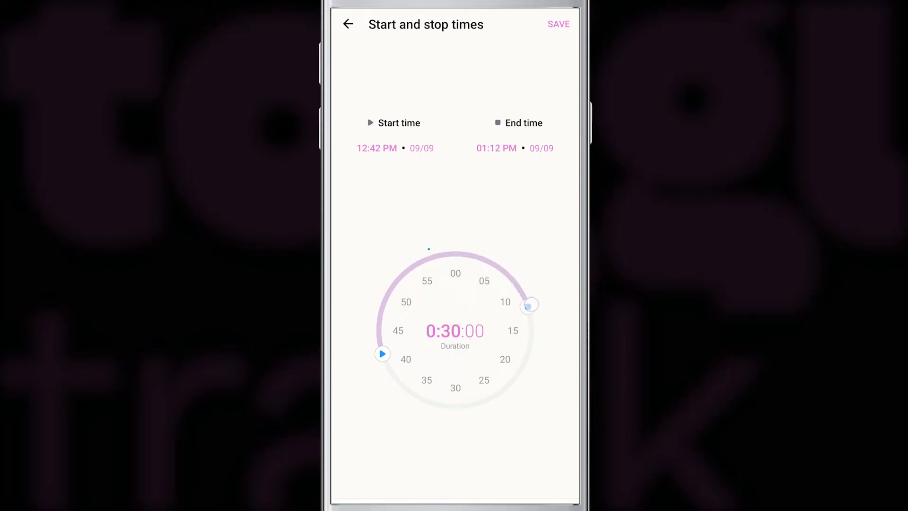
pyautogui.moveTo(528, 304); pyautogui.dragTo(519, 369)
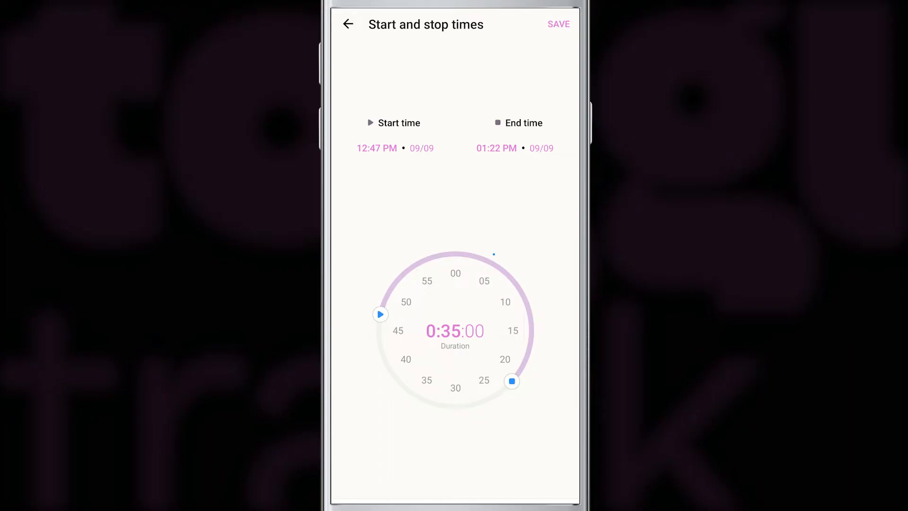
pyautogui.click(377, 147)
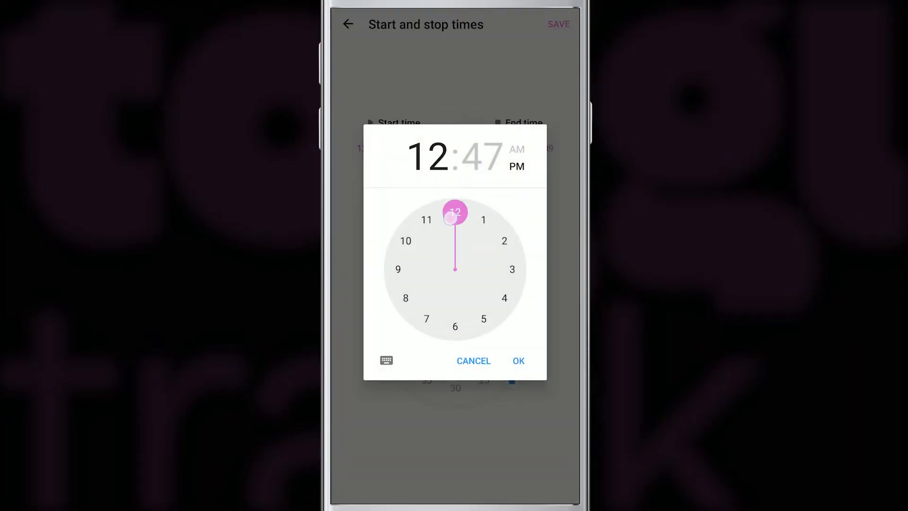
pyautogui.click(406, 297)
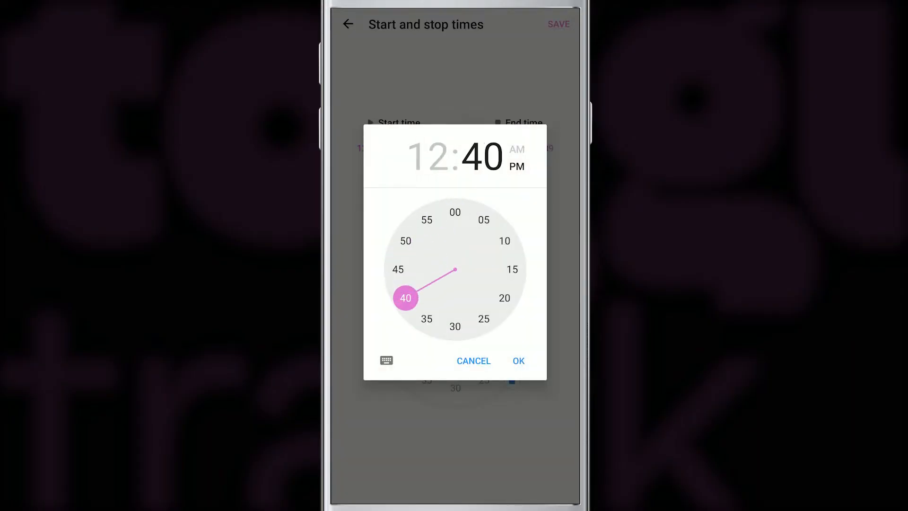
pyautogui.click(517, 360)
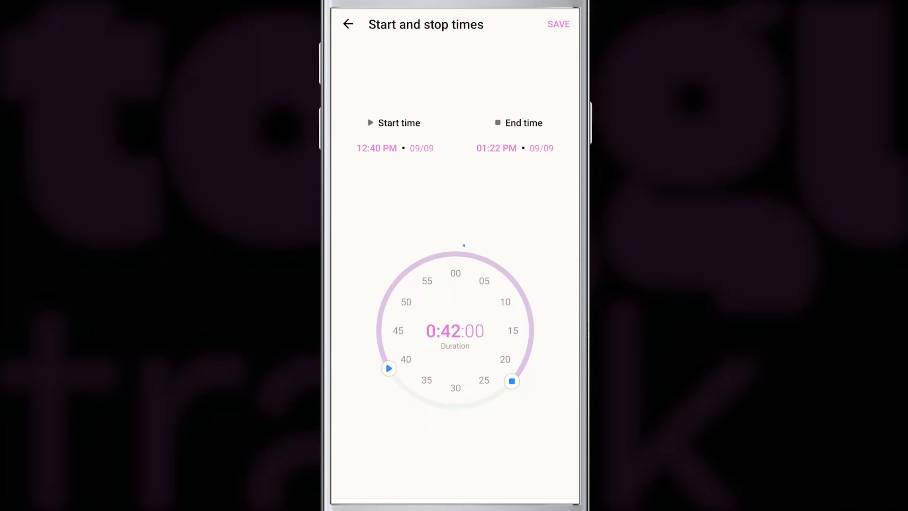
pyautogui.click(348, 24)
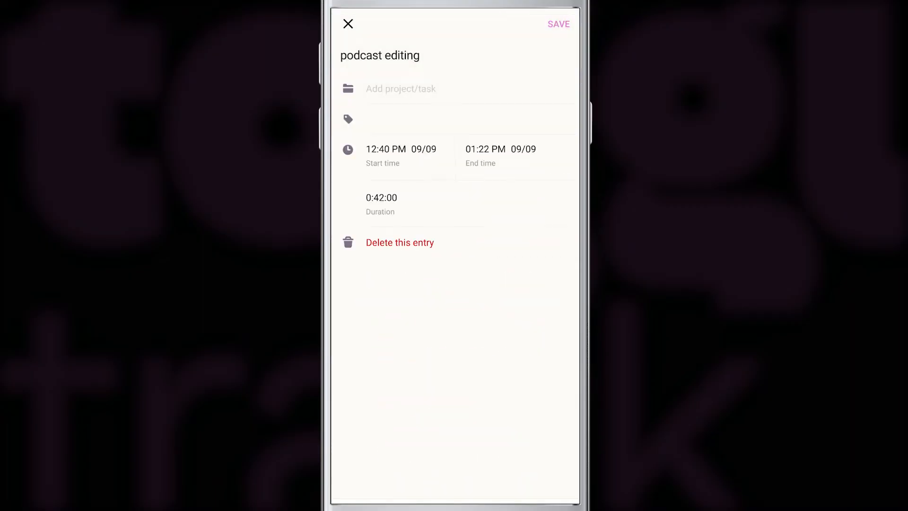
pyautogui.click(558, 24)
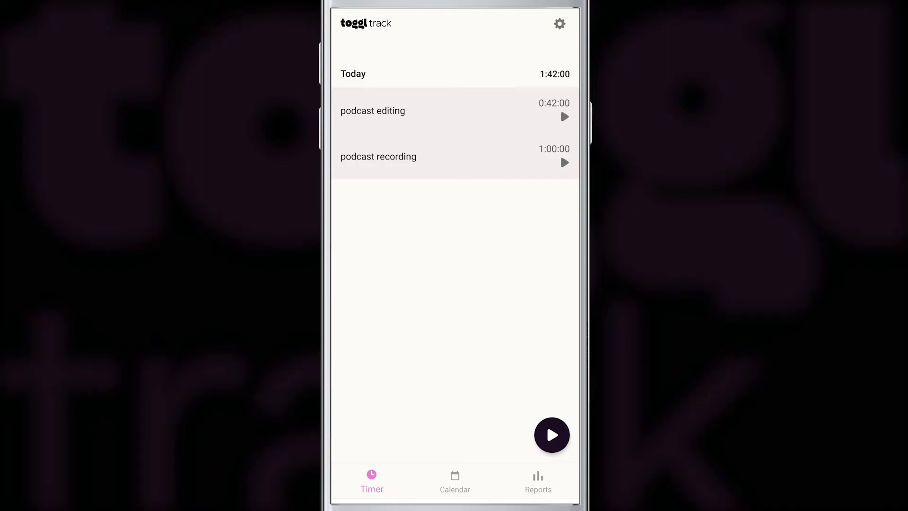
# Add a 10-minute 'podcast editing' entry, bringing editing to 0:52:00
pyautogui.click(552, 435)
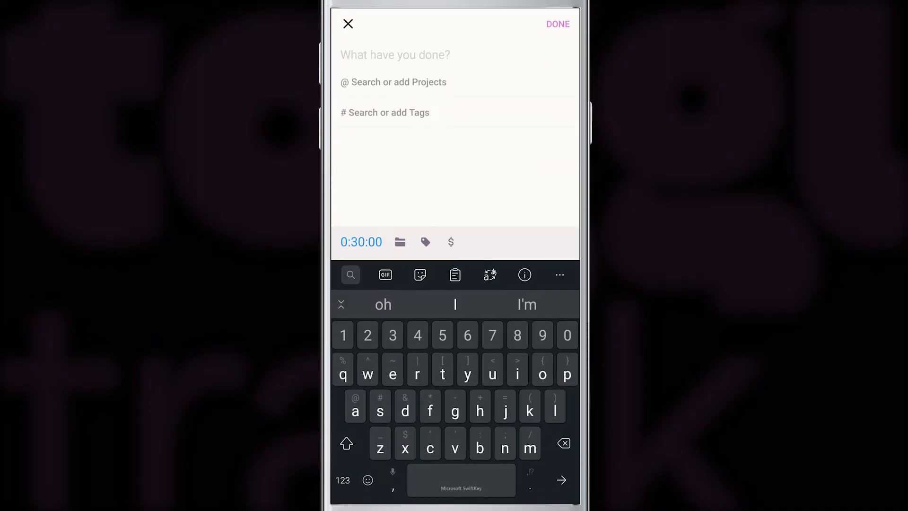
pyautogui.click(395, 55)
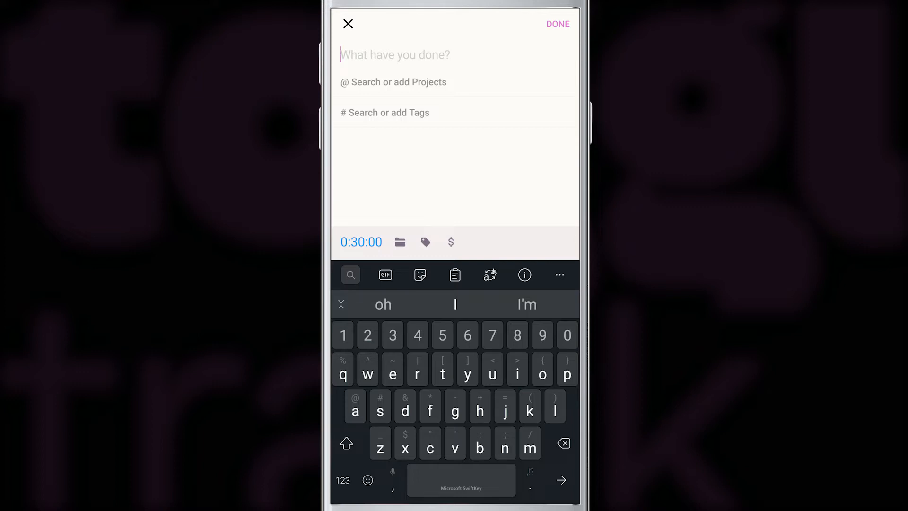
pyautogui.write('podcast editing')
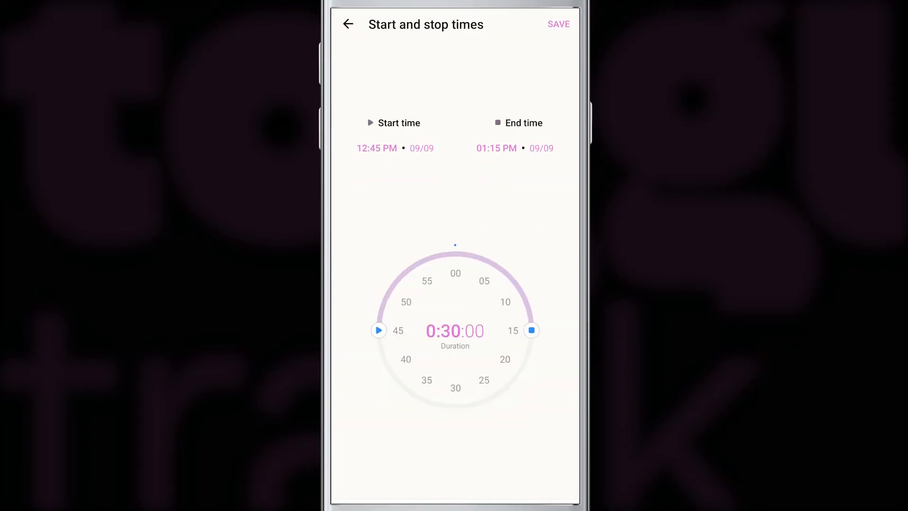
pyautogui.moveTo(531, 330); pyautogui.dragTo(492, 265)
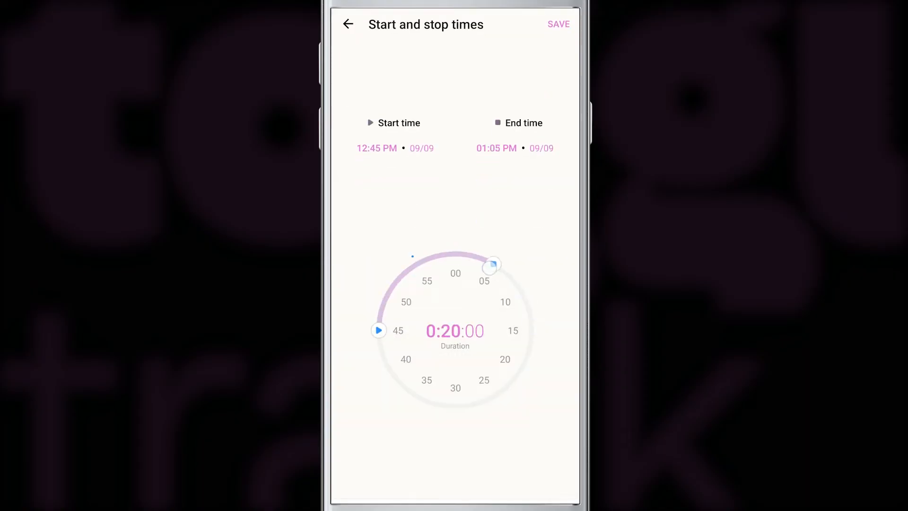
pyautogui.moveTo(492, 266); pyautogui.dragTo(417, 265)
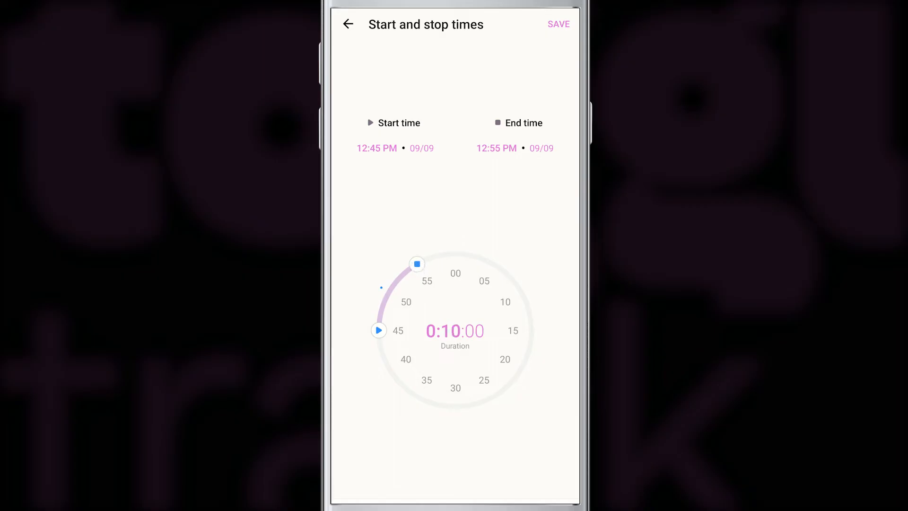
pyautogui.click(557, 24)
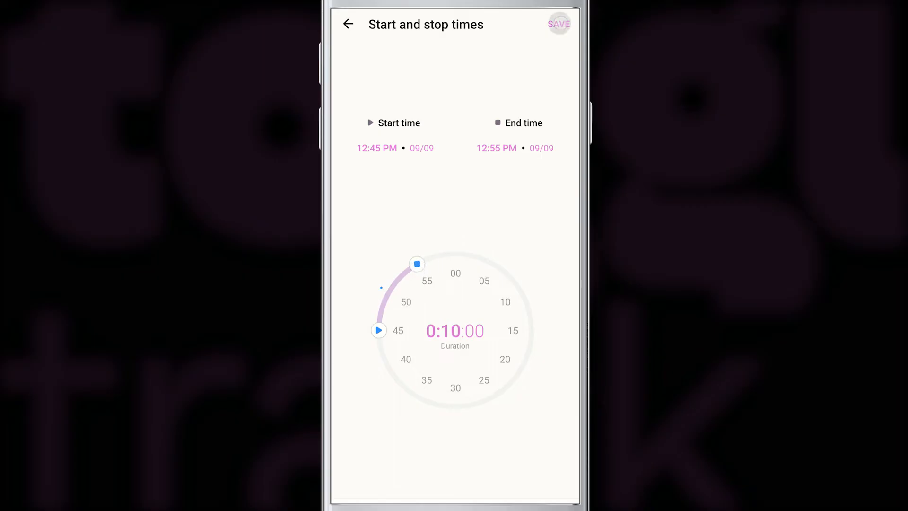
pyautogui.click(557, 23)
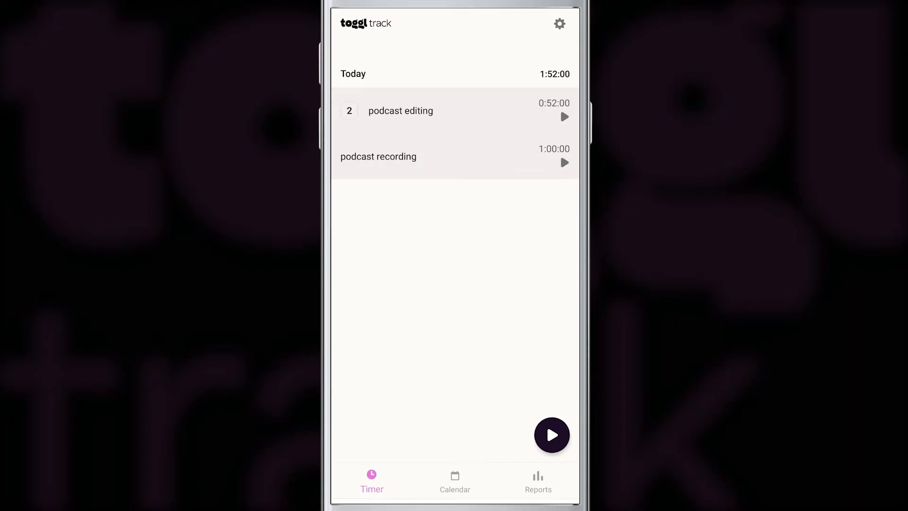
pyautogui.click(537, 480)
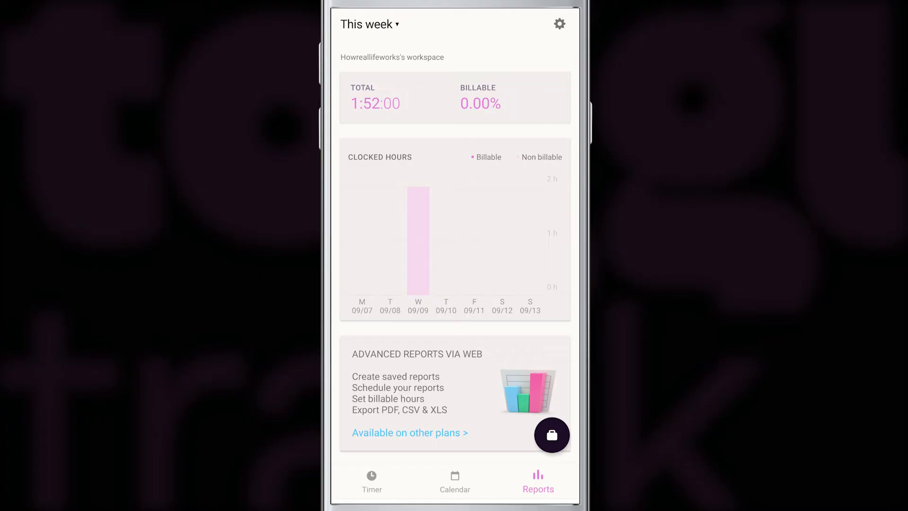
pyautogui.scroll(-3)
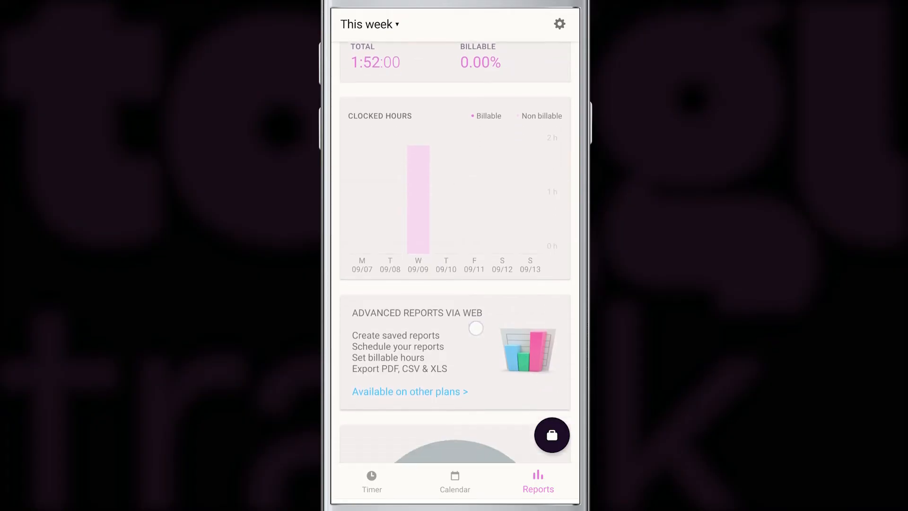
pyautogui.scroll(-3)
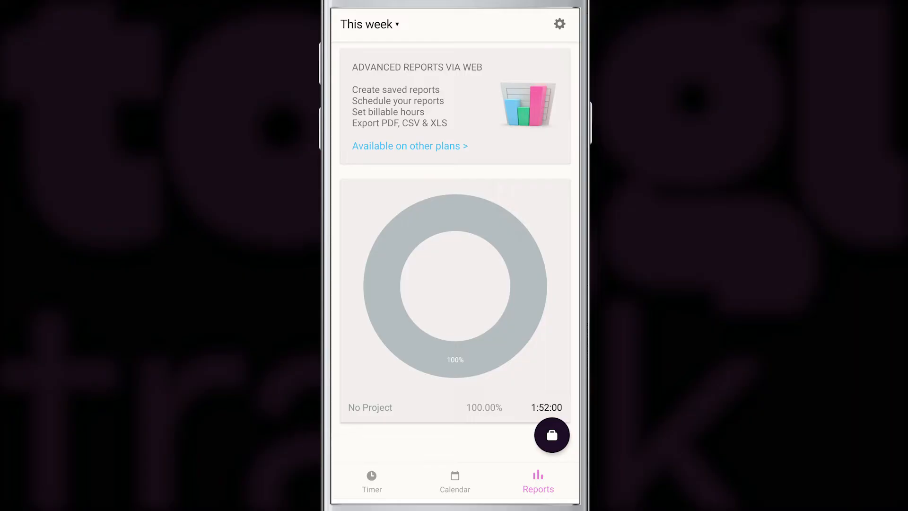
pyautogui.click(371, 482)
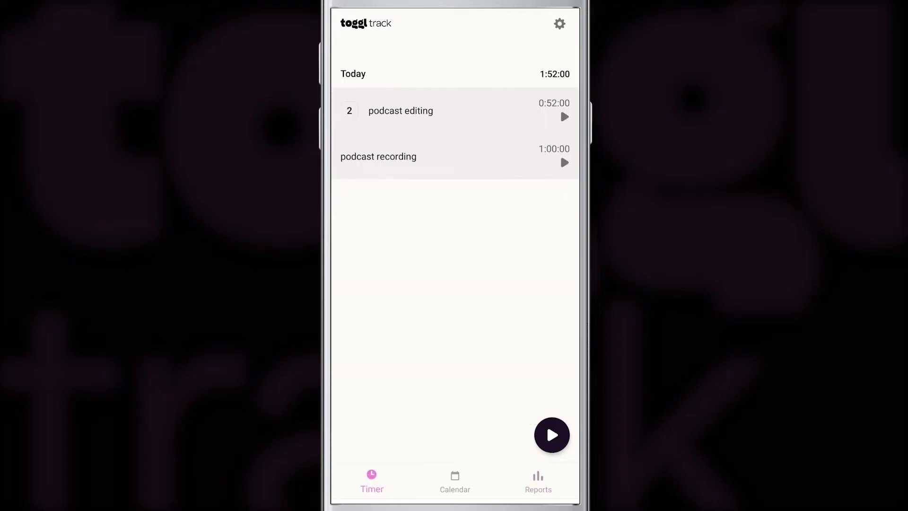
# Start a timer for 'watching Stranger things' under the Netflix project
pyautogui.click(550, 435)
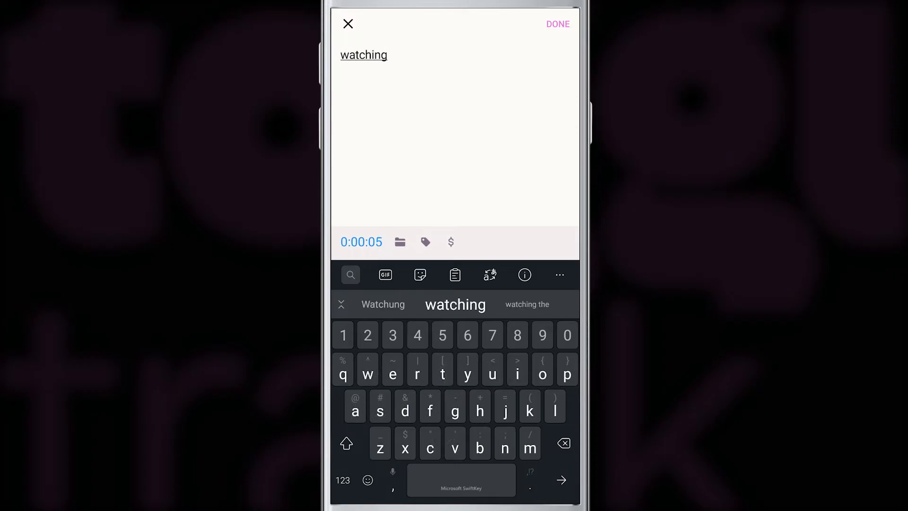
pyautogui.write('Stranger things')
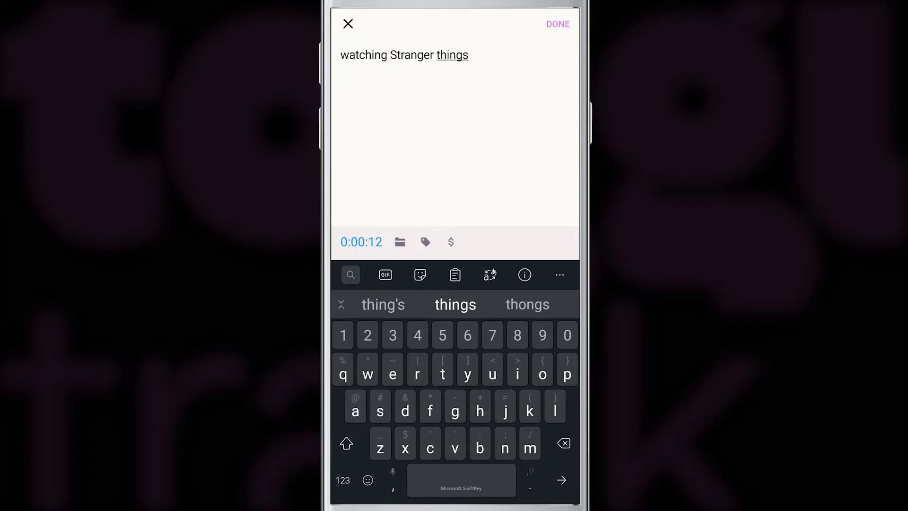
pyautogui.click(399, 242)
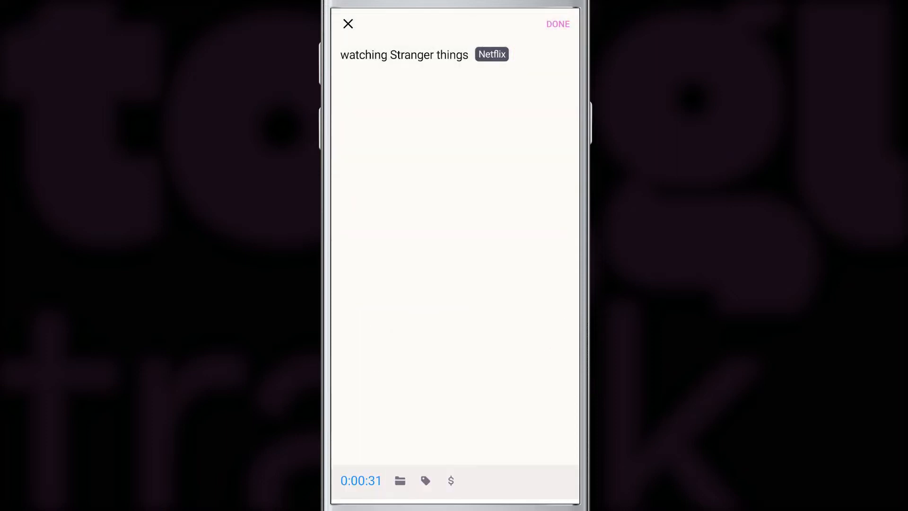
pyautogui.click(557, 24)
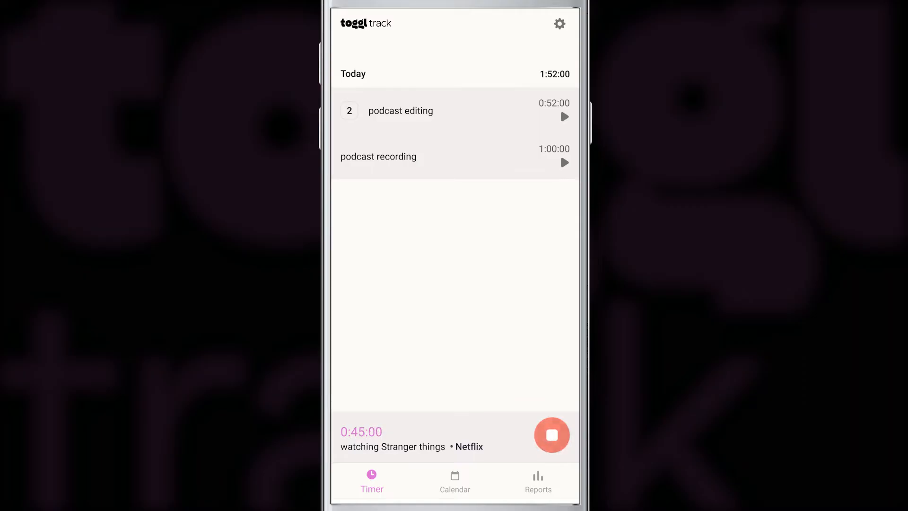
# Stop the Stranger things timer and give podcast recording a new red 'Creative' project
pyautogui.click(551, 435)
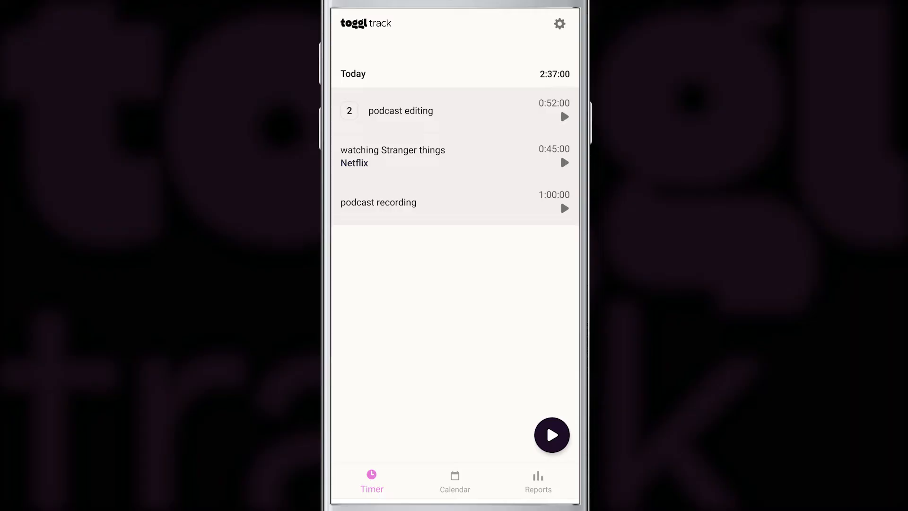
pyautogui.click(379, 202)
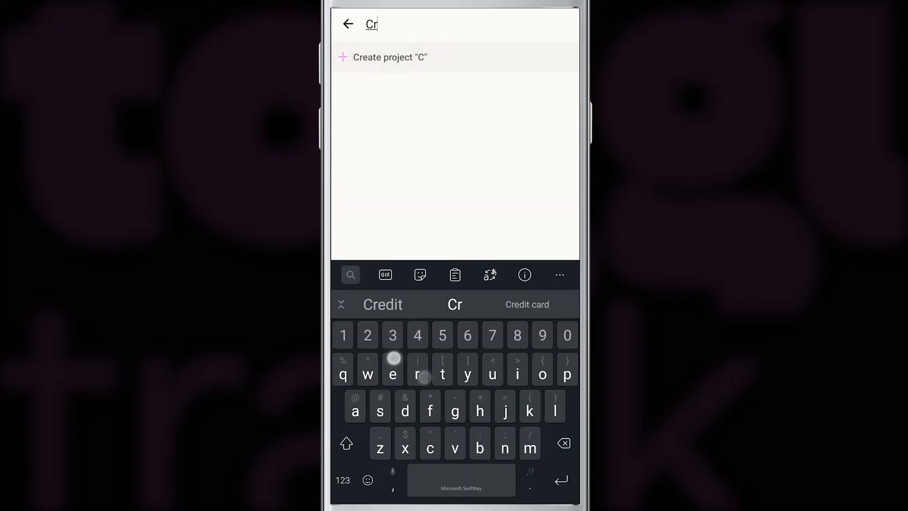
pyautogui.click(390, 57)
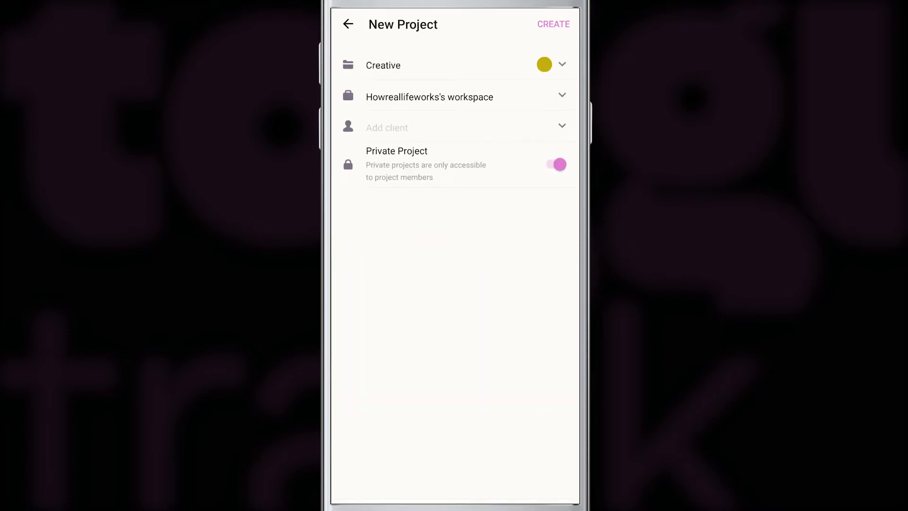
pyautogui.click(543, 64)
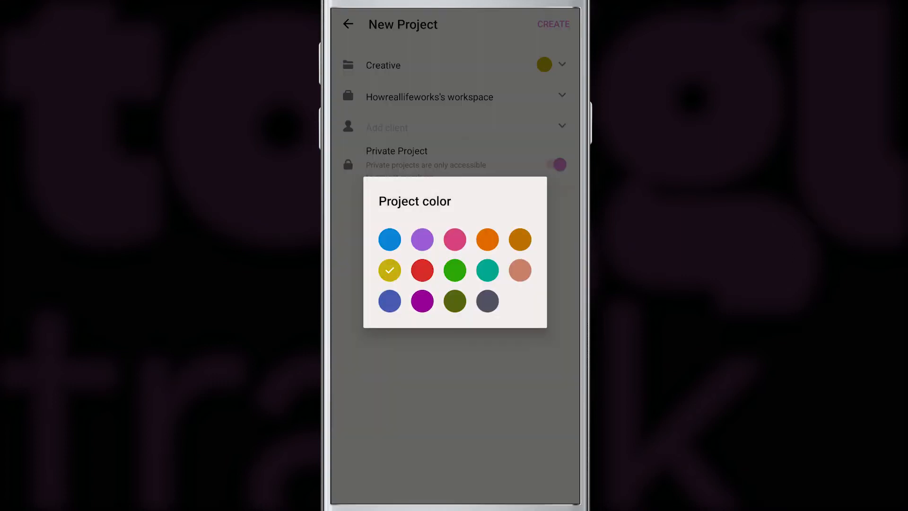
pyautogui.click(423, 270)
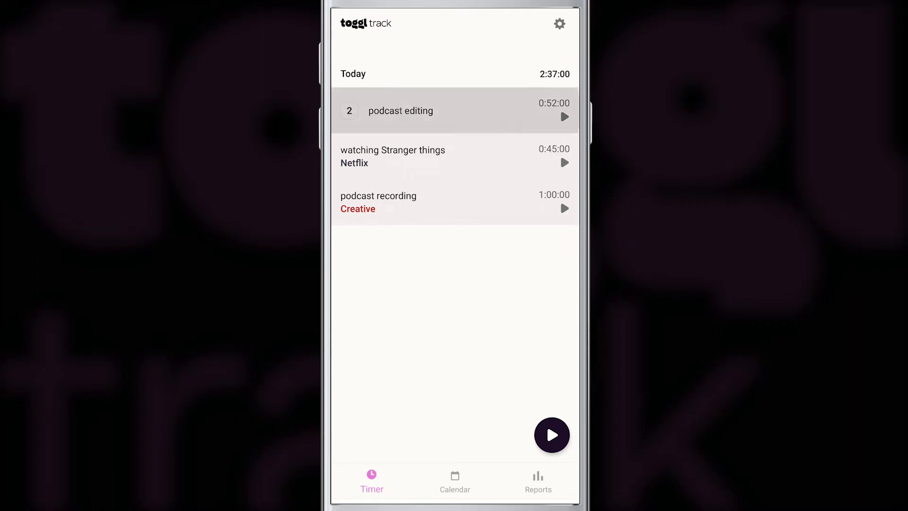
# Assign the Creative project to the podcast editing entries and save
pyautogui.click(400, 111)
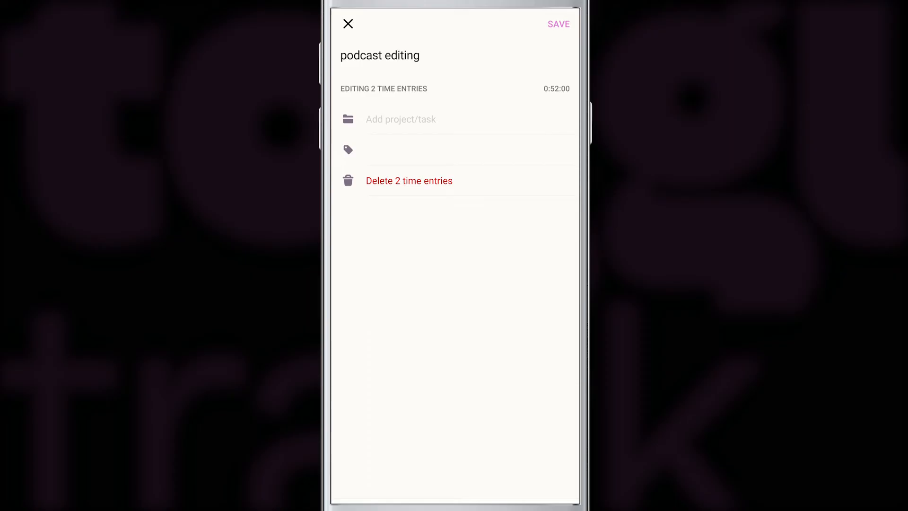
pyautogui.click(401, 119)
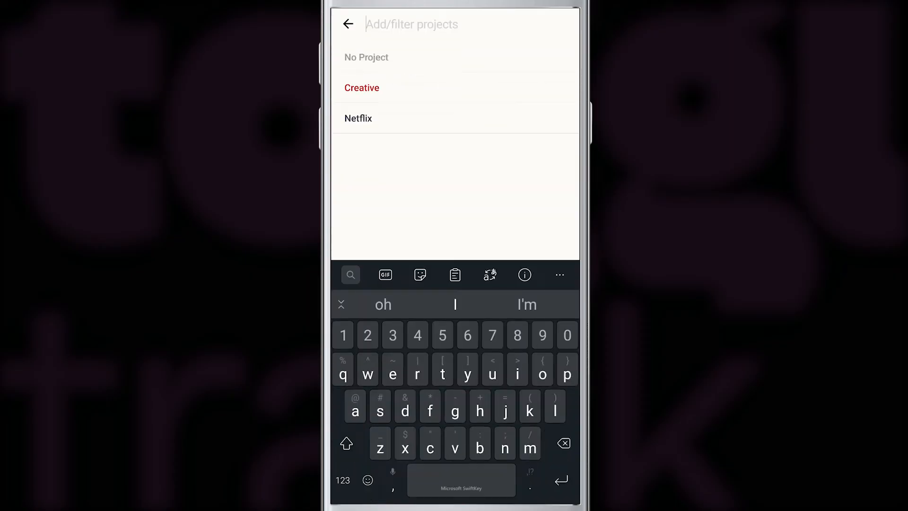
pyautogui.click(361, 88)
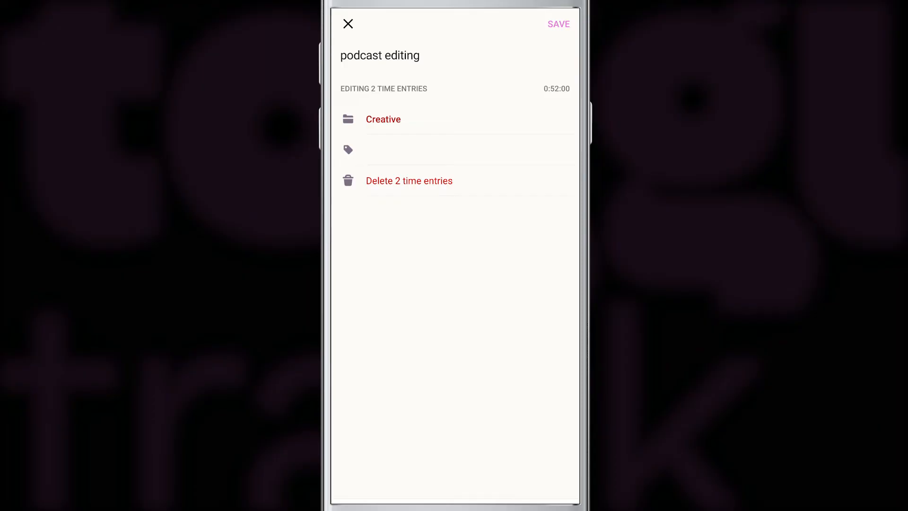
pyautogui.click(557, 23)
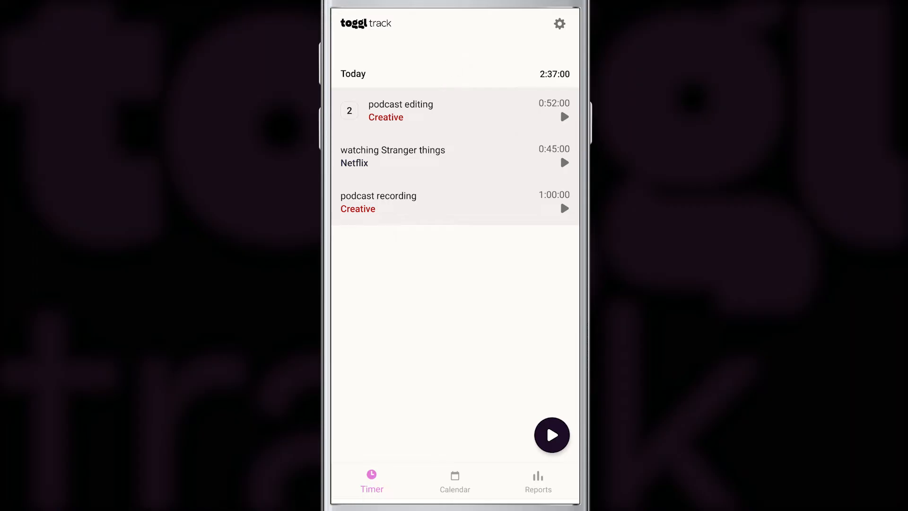
# Check the weekly report, then log an 8:00:01 'job' entry under a new Job project
pyautogui.click(538, 481)
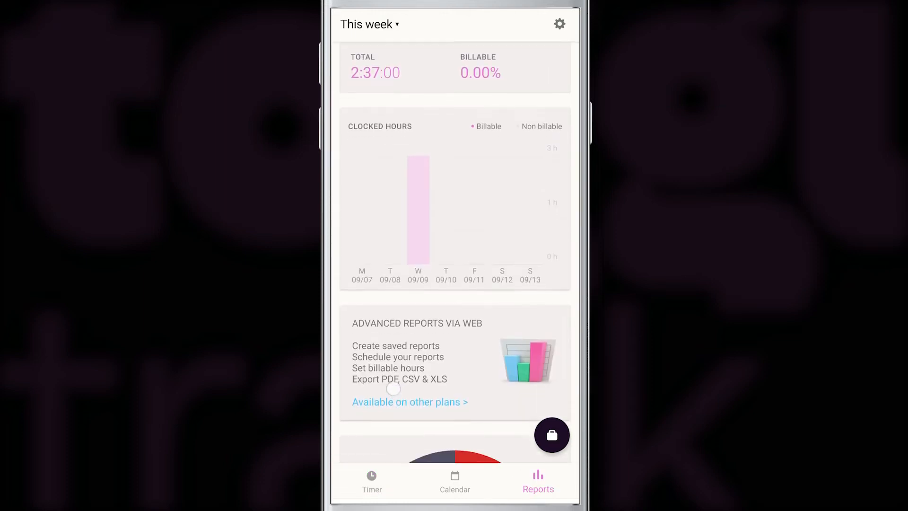
pyautogui.scroll(-3)
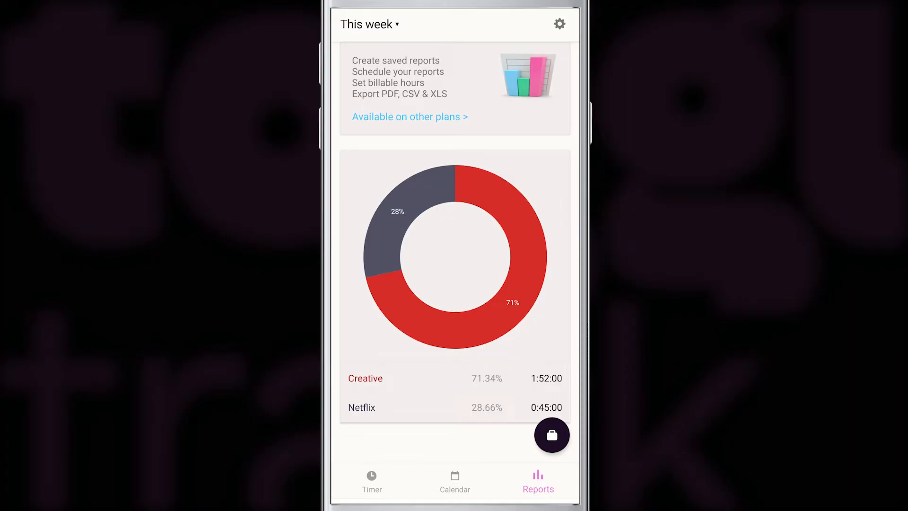
pyautogui.click(551, 434)
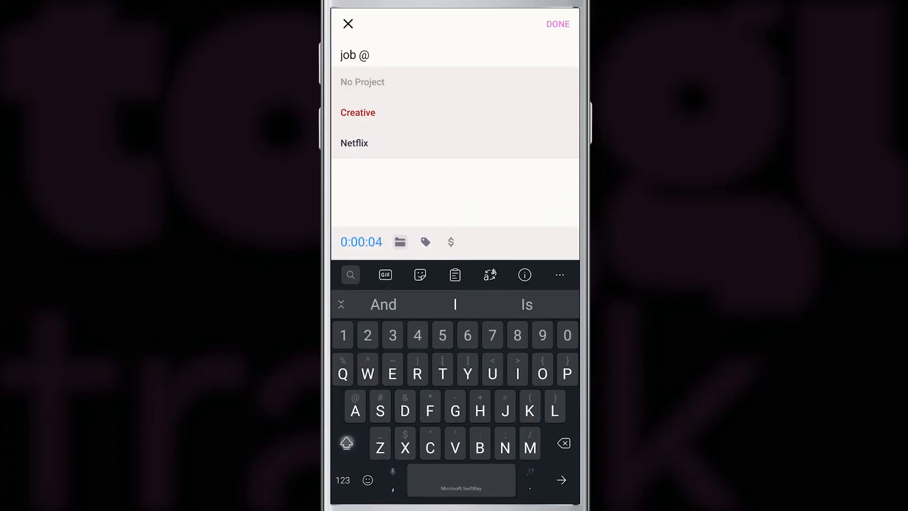
pyautogui.write('Job')
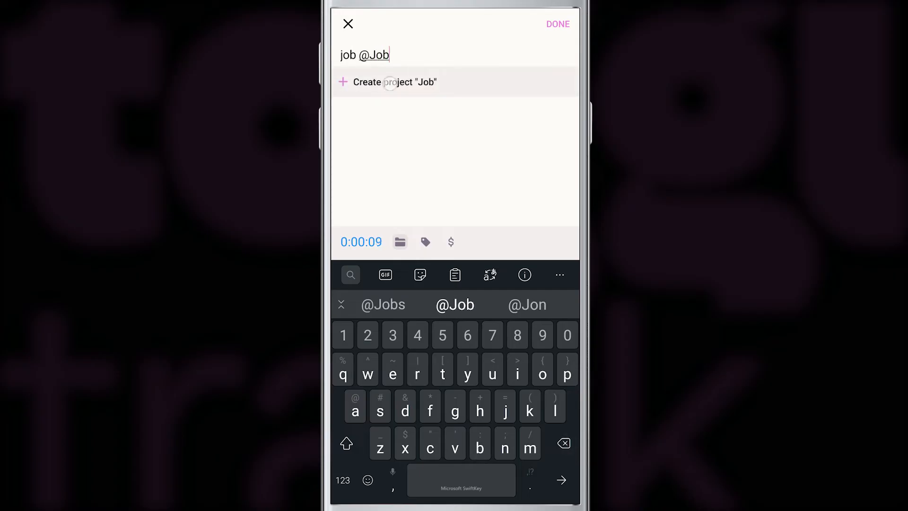
pyautogui.click(387, 82)
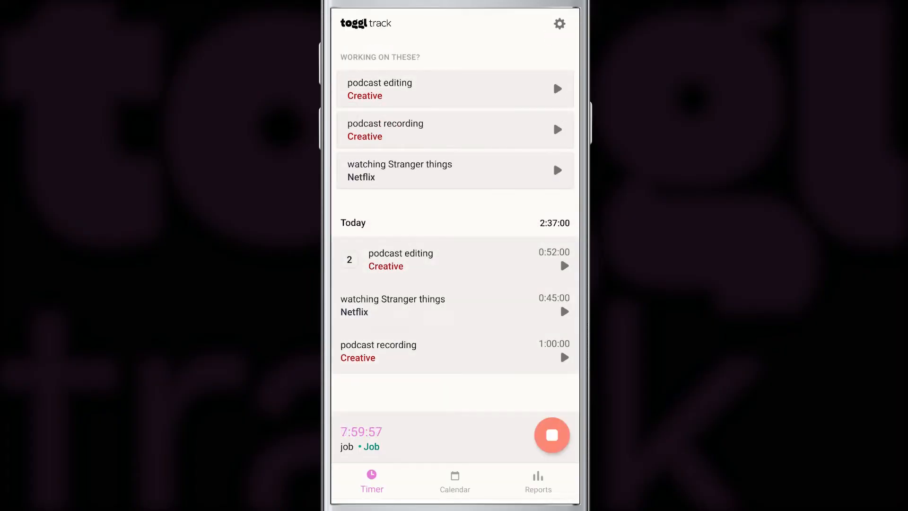
pyautogui.click(552, 435)
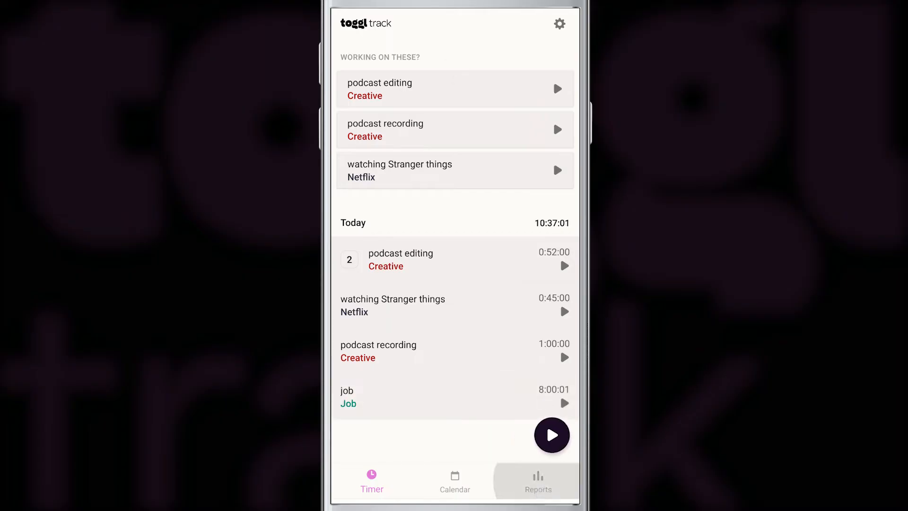
# Switch to the web Timer page and scroll through today's four entries
pyautogui.click(538, 485)
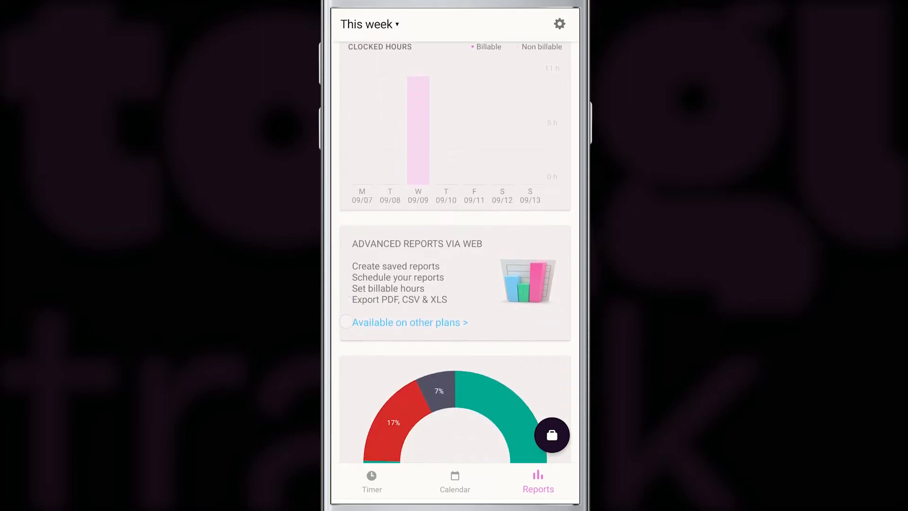
pyautogui.scroll(-3)
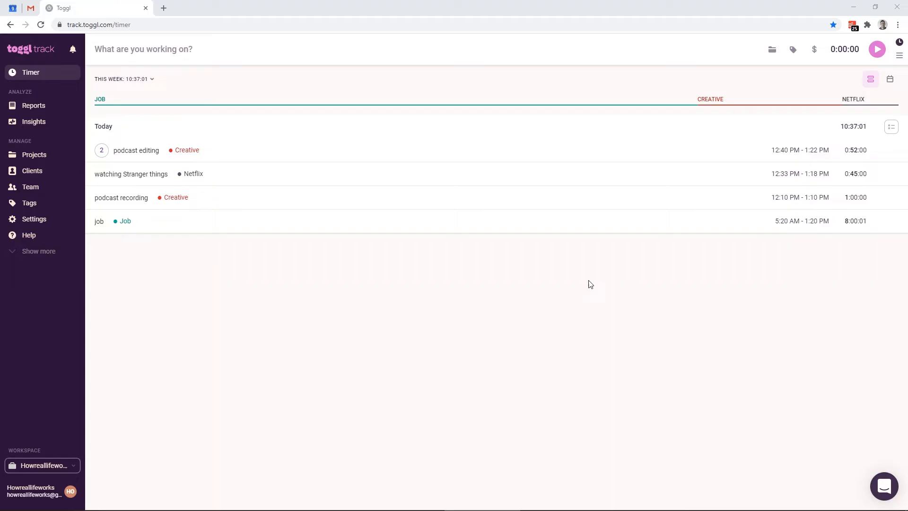
pyautogui.moveTo(450, 291)
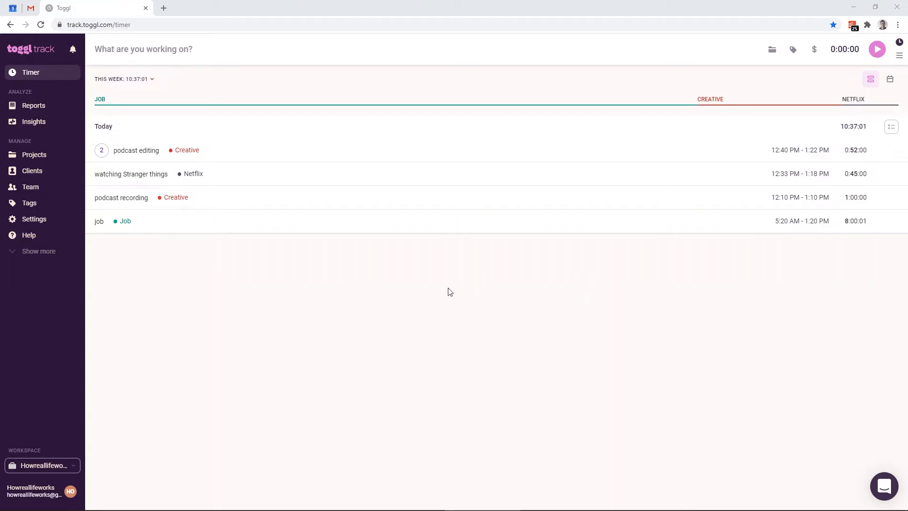
# Open the Summary report, try grouping by User, then return to grouping by Project
pyautogui.click(33, 105)
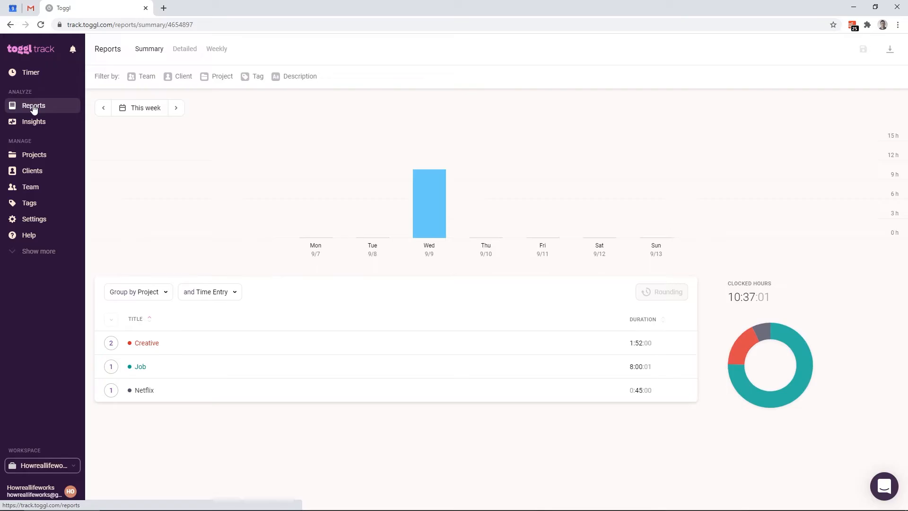
pyautogui.moveTo(150, 235)
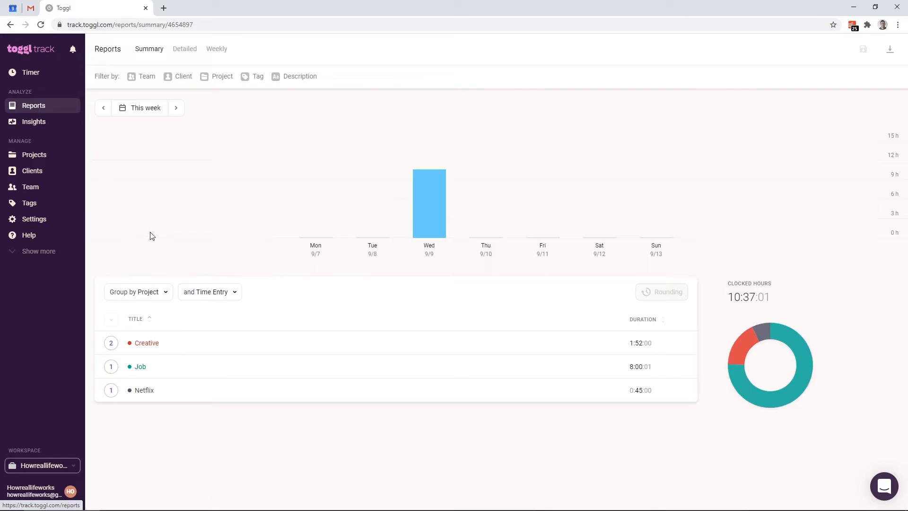
pyautogui.click(138, 291)
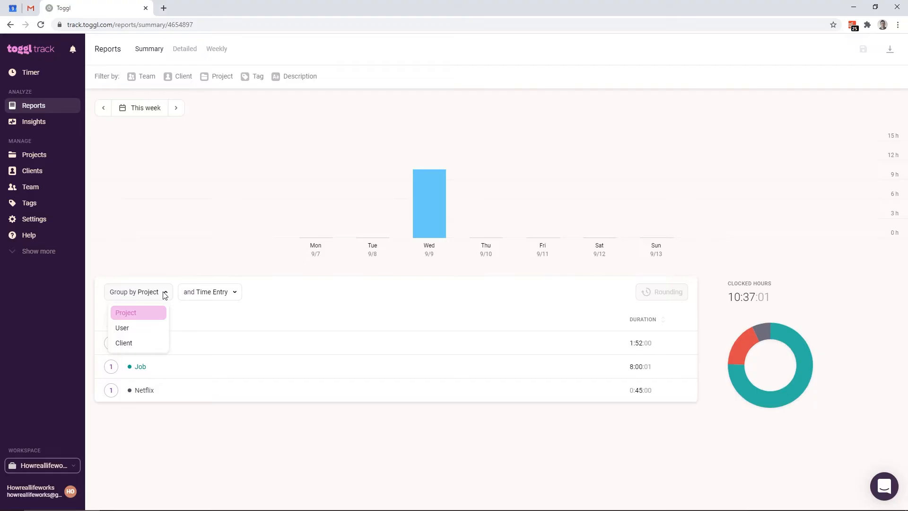
pyautogui.moveTo(143, 329)
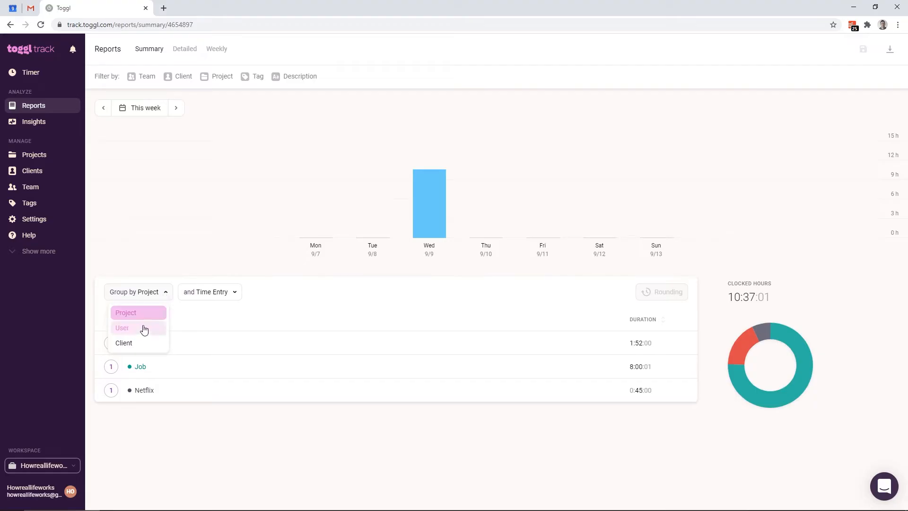
pyautogui.click(122, 327)
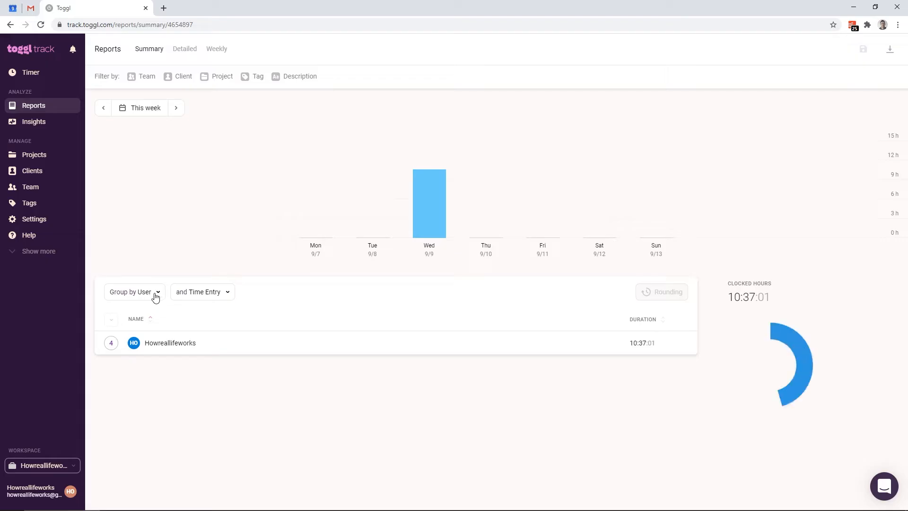
pyautogui.click(134, 291)
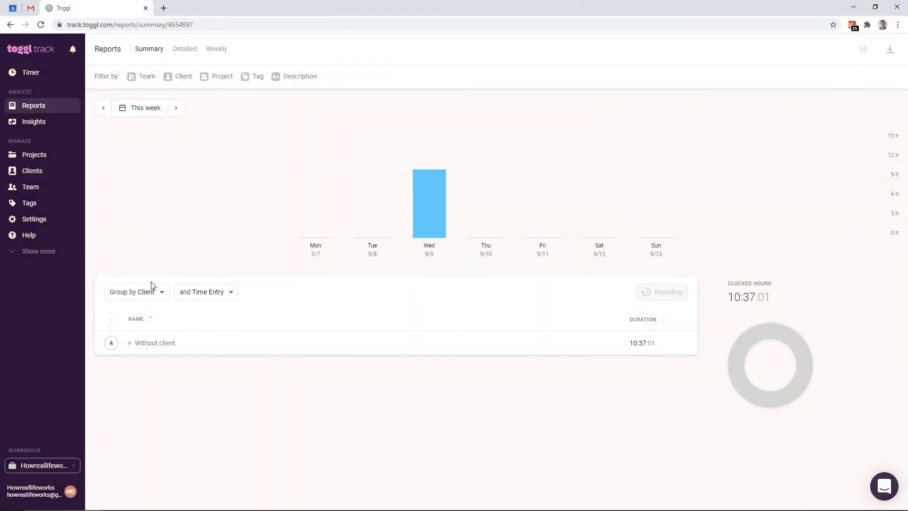
pyautogui.click(136, 291)
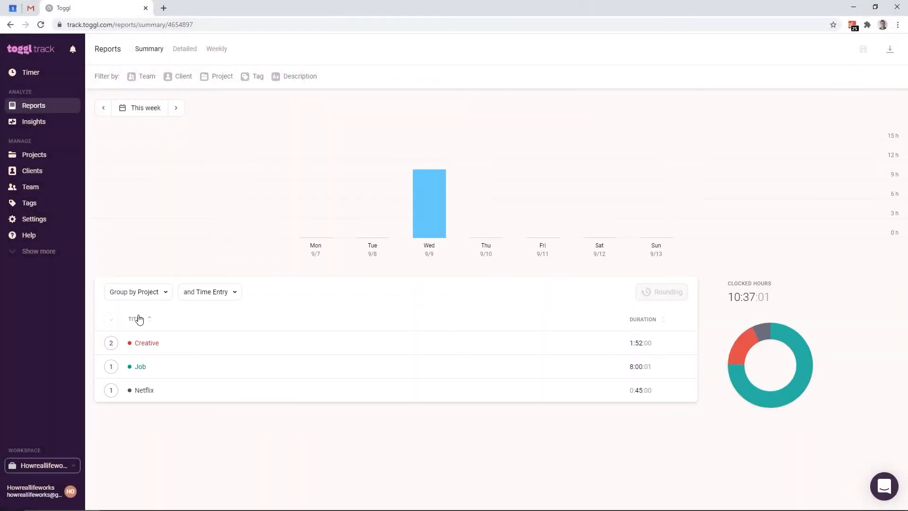
# Create a new client named Productive
pyautogui.click(33, 170)
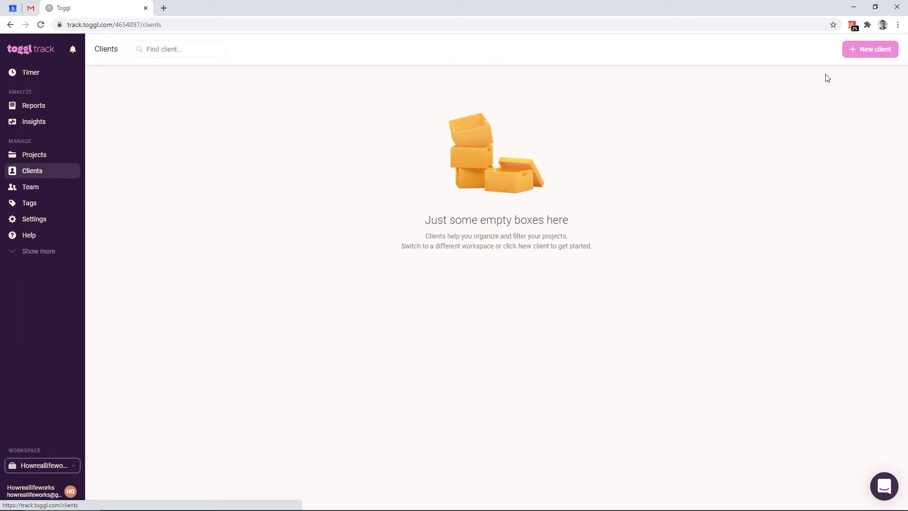
pyautogui.write('Productiv')
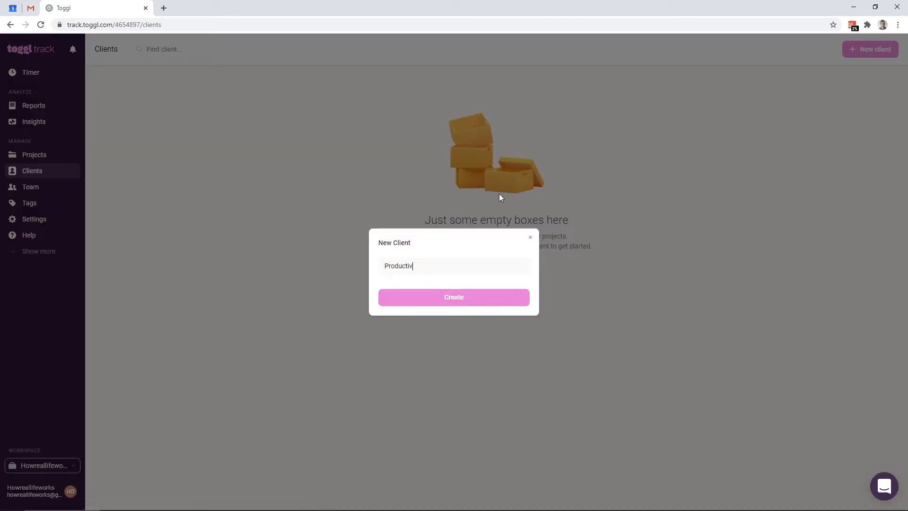
pyautogui.click(453, 296)
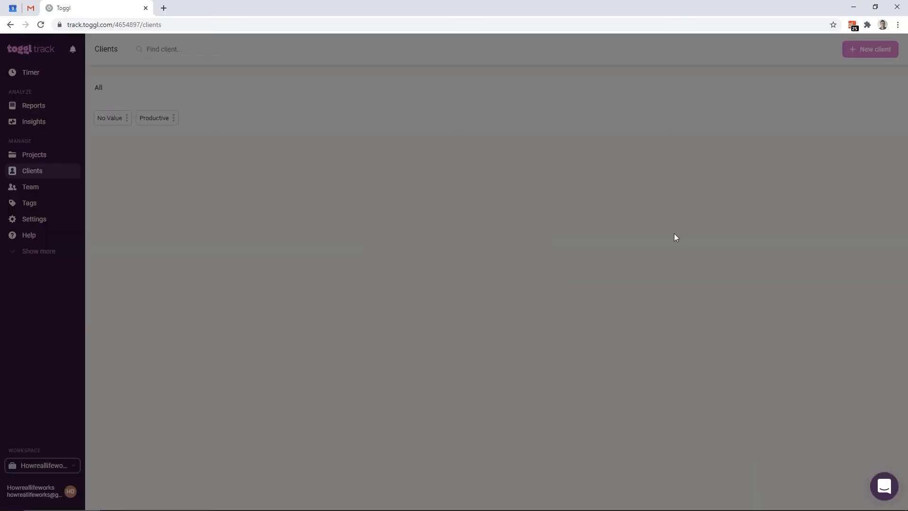
# Assign the Productive client to the Creative and Job projects, then return to the summary report
pyautogui.click(34, 154)
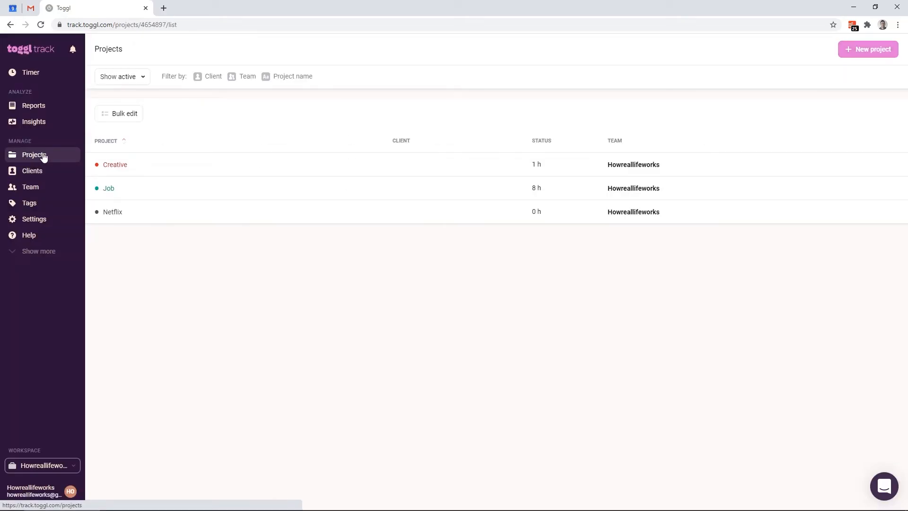
pyautogui.click(114, 164)
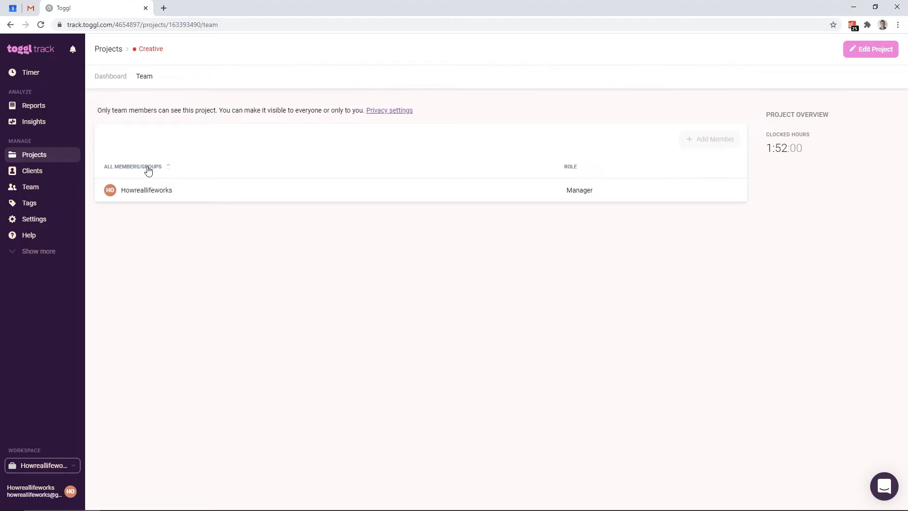
pyautogui.click(869, 49)
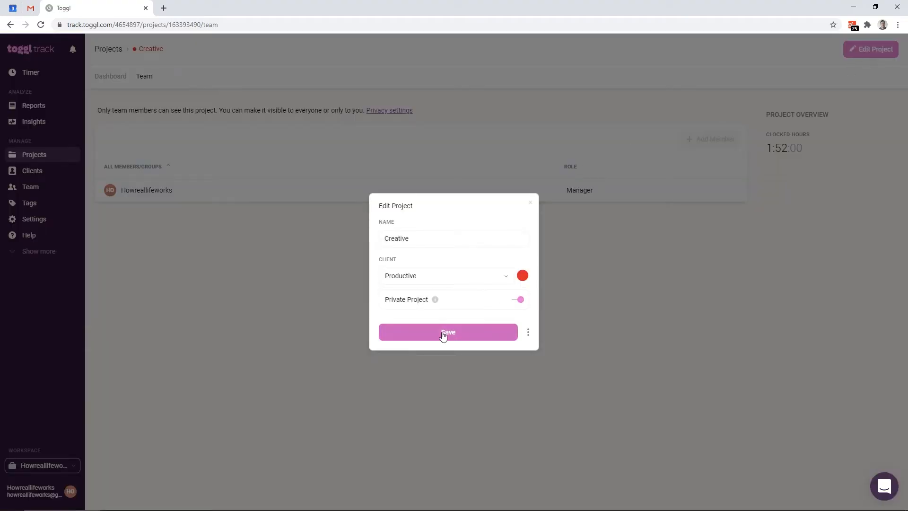
pyautogui.click(448, 332)
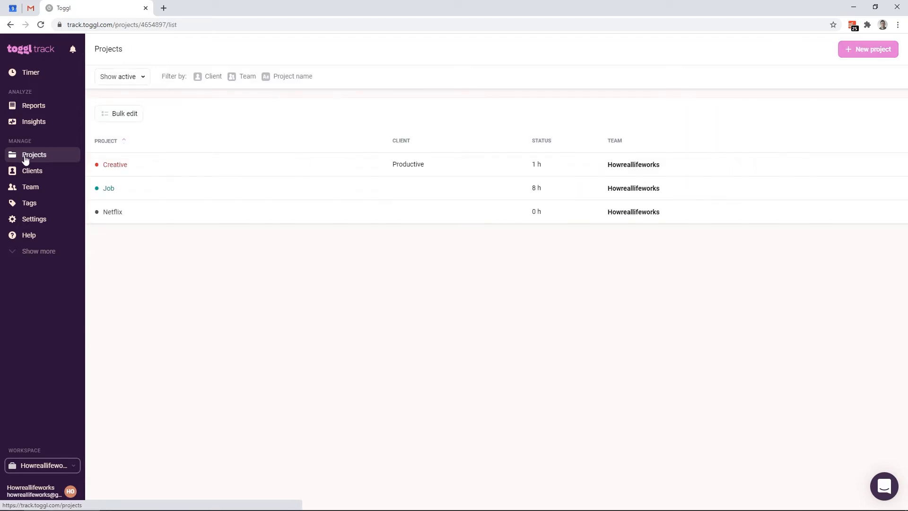
pyautogui.click(108, 187)
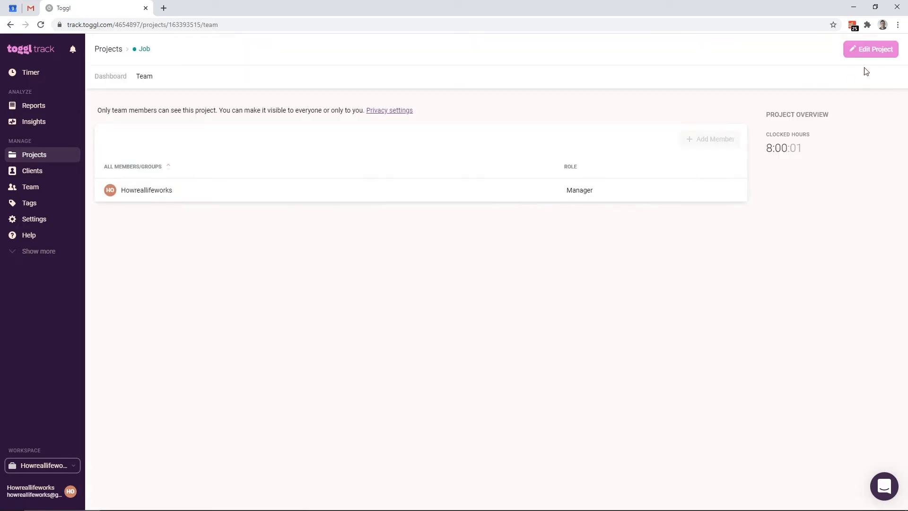
pyautogui.click(870, 49)
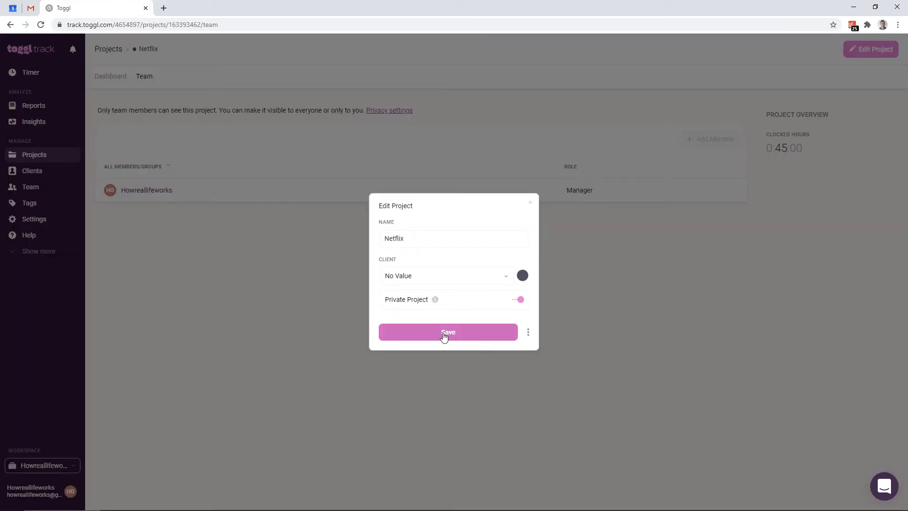
pyautogui.click(448, 332)
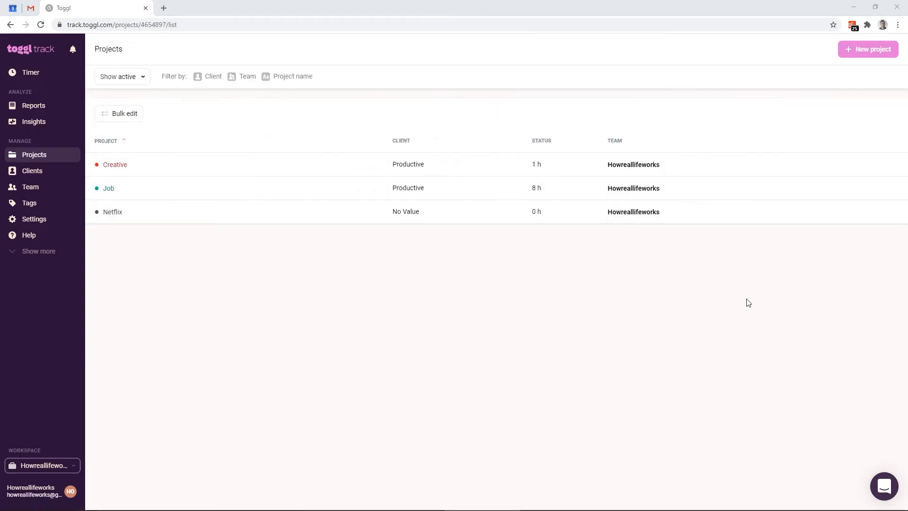
pyautogui.click(33, 105)
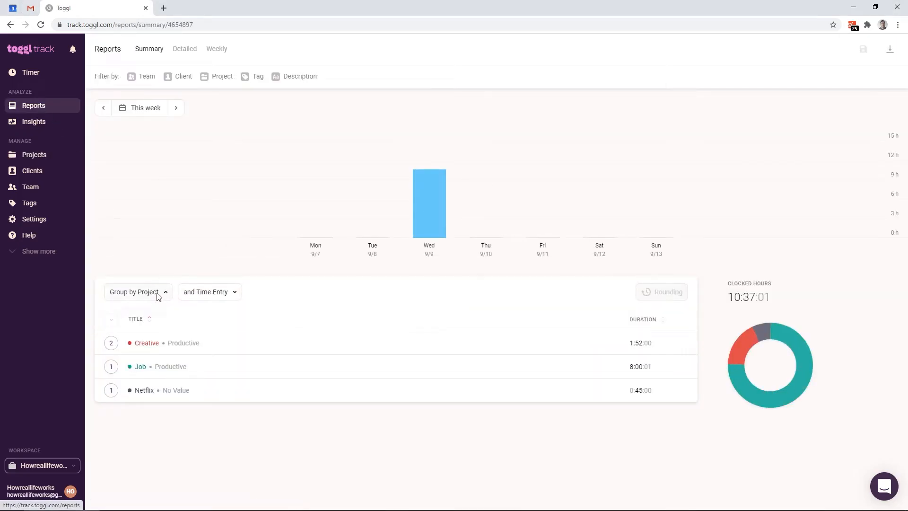
pyautogui.click(138, 291)
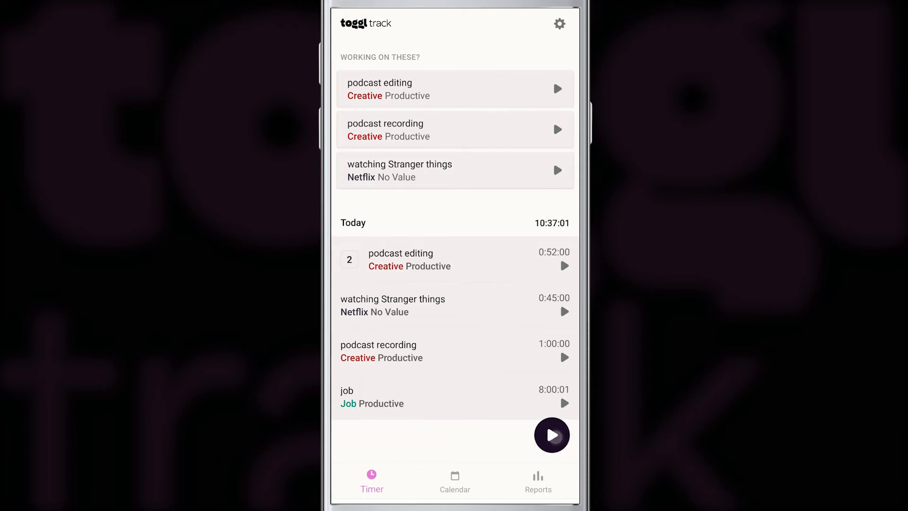
# Log a 40-minute 'script writing' entry under the Creative project
pyautogui.write('scri')
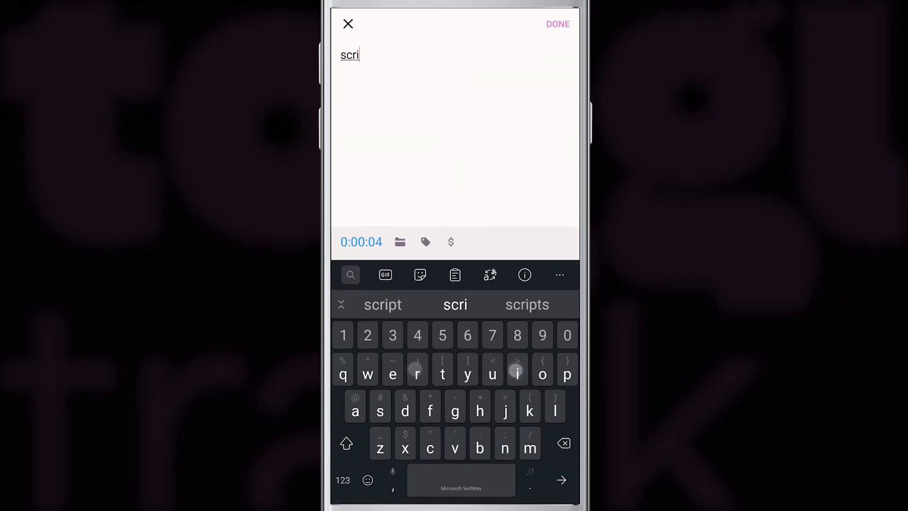
pyautogui.write('writing')
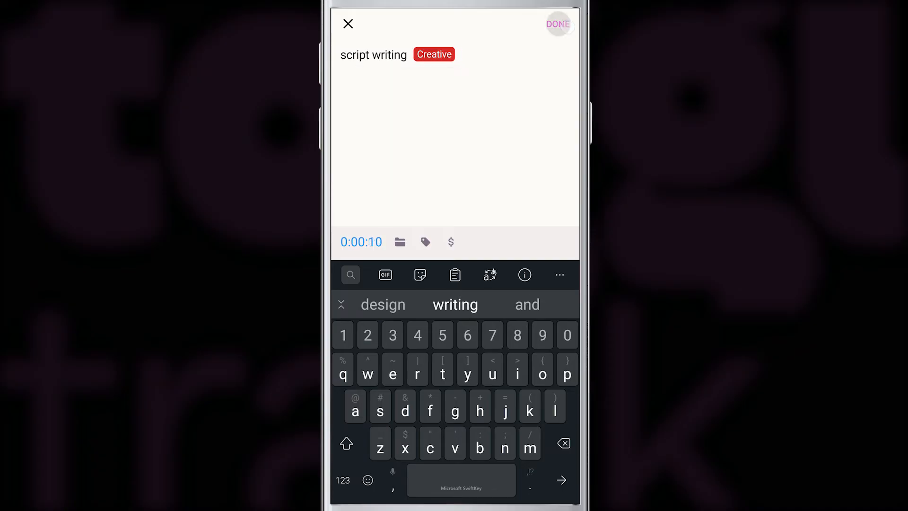
pyautogui.click(558, 24)
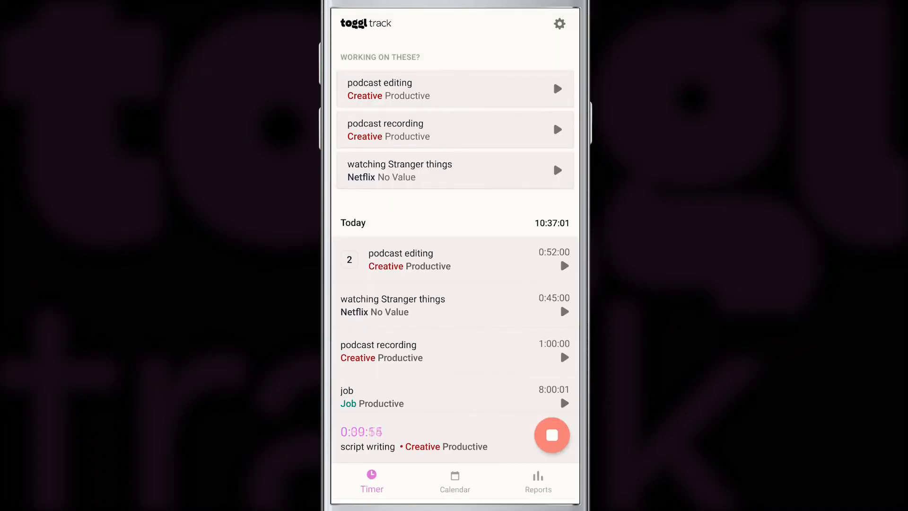
pyautogui.click(552, 435)
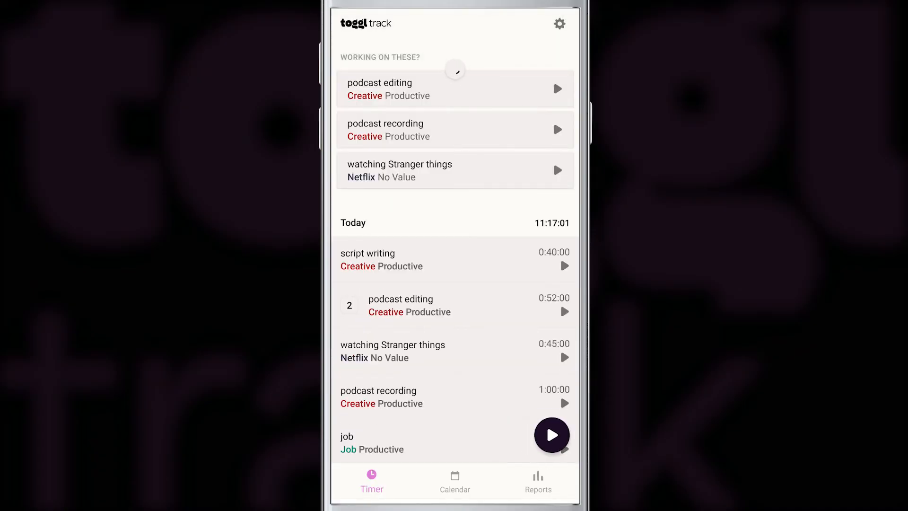
# Log a 20-minute 'music' entry under a newly created, coloured Relax project
pyautogui.click(551, 435)
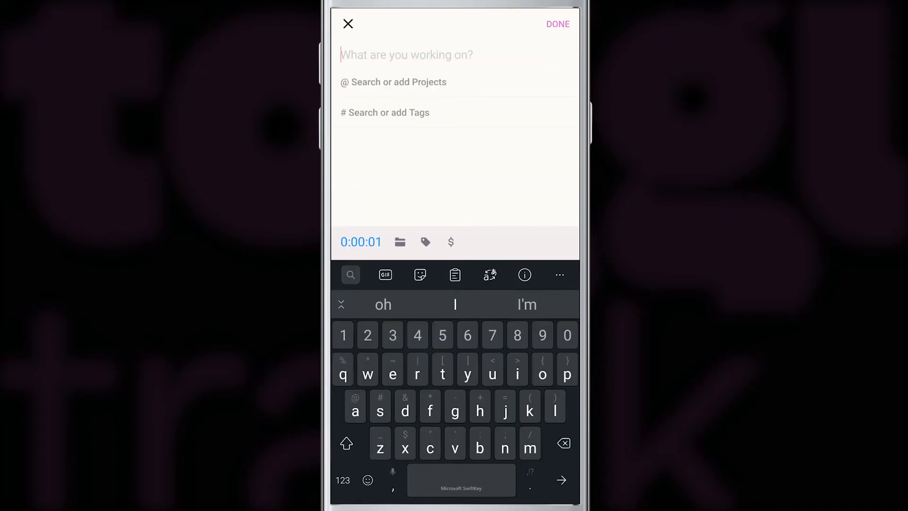
pyautogui.write('music')
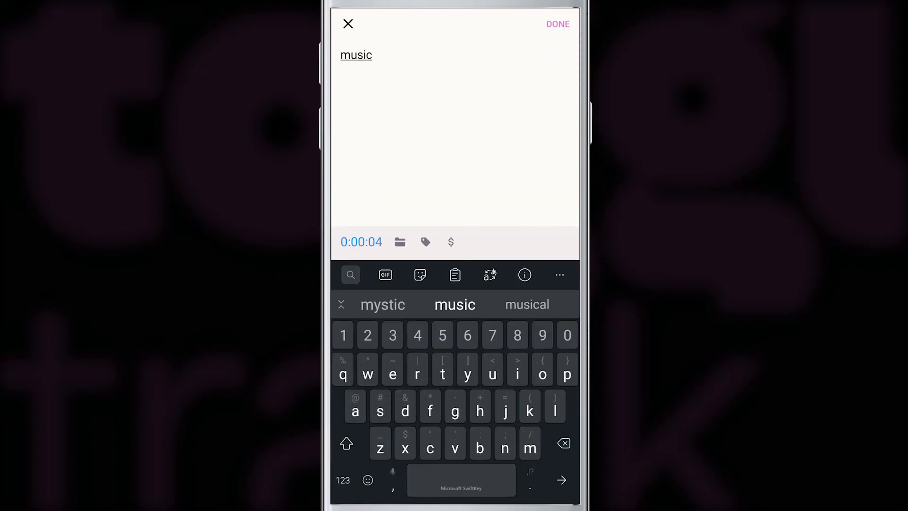
pyautogui.write('@')
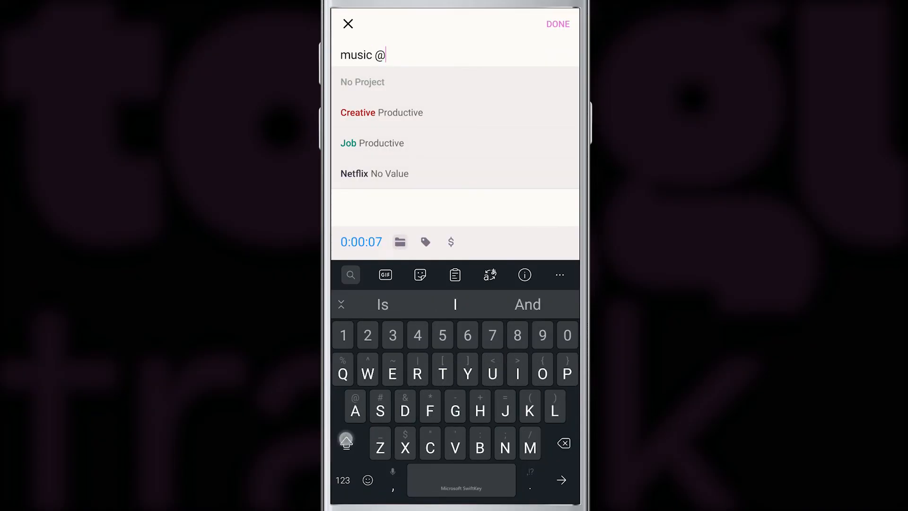
pyautogui.write('Relax')
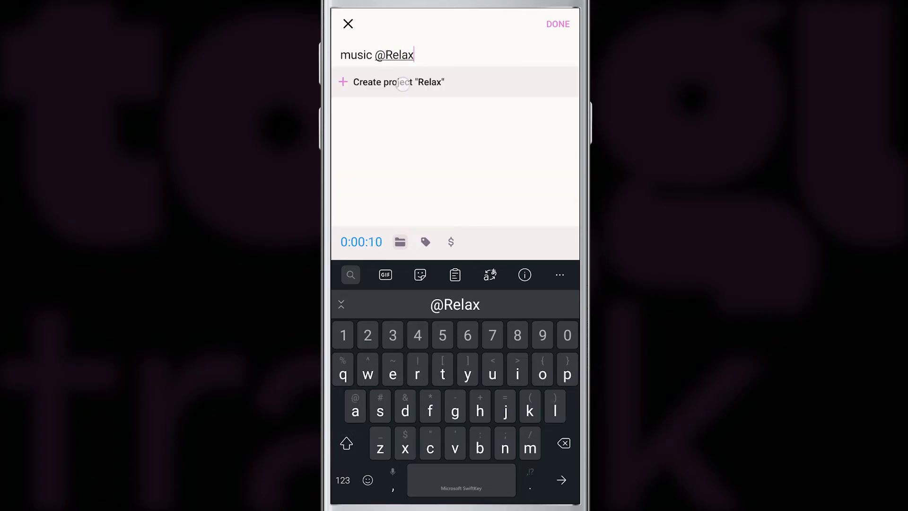
pyautogui.click(398, 82)
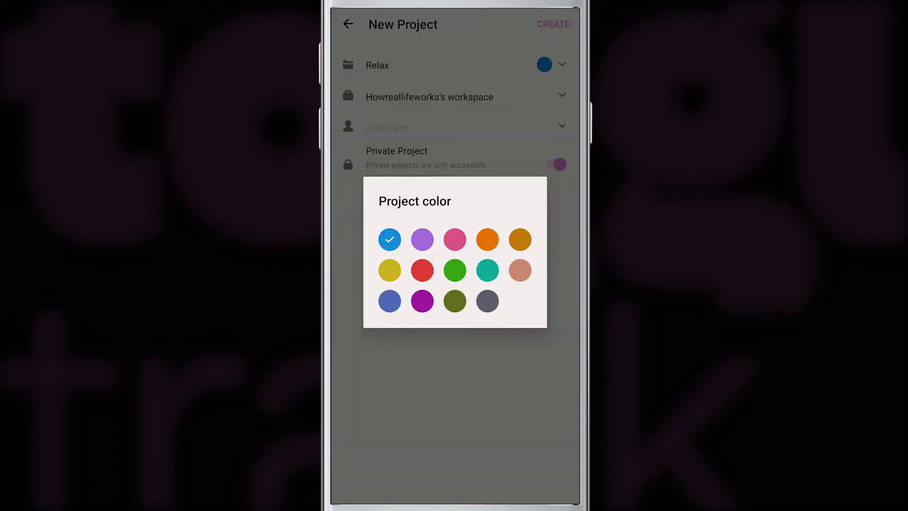
pyautogui.click(386, 127)
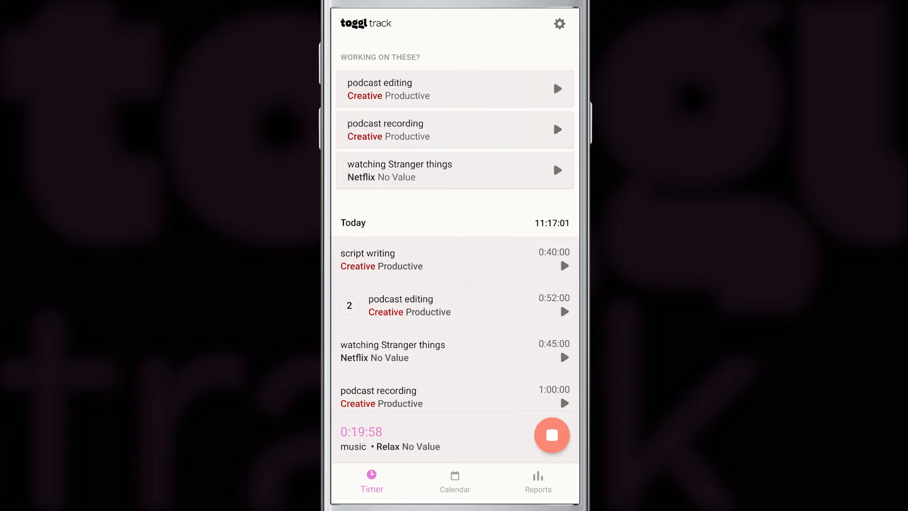
pyautogui.click(551, 434)
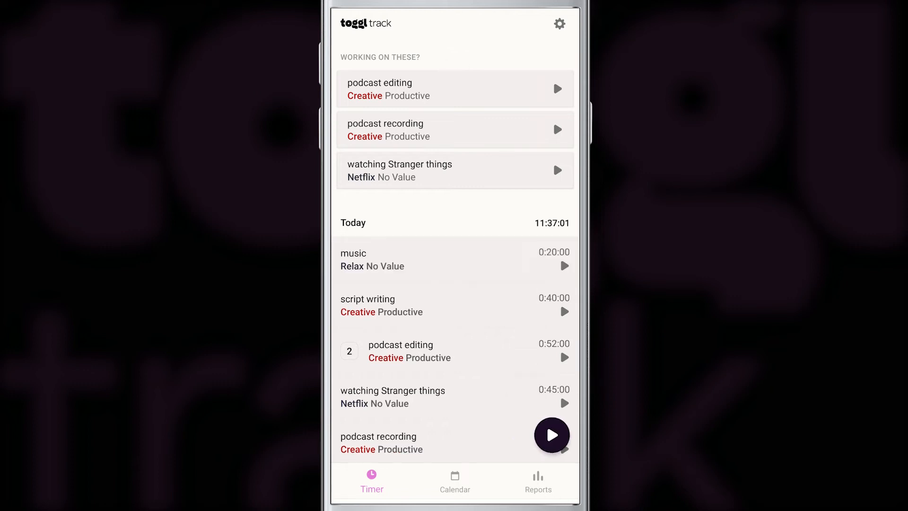
# Open Reports and scroll through this week's 11:37:01 report
pyautogui.click(538, 481)
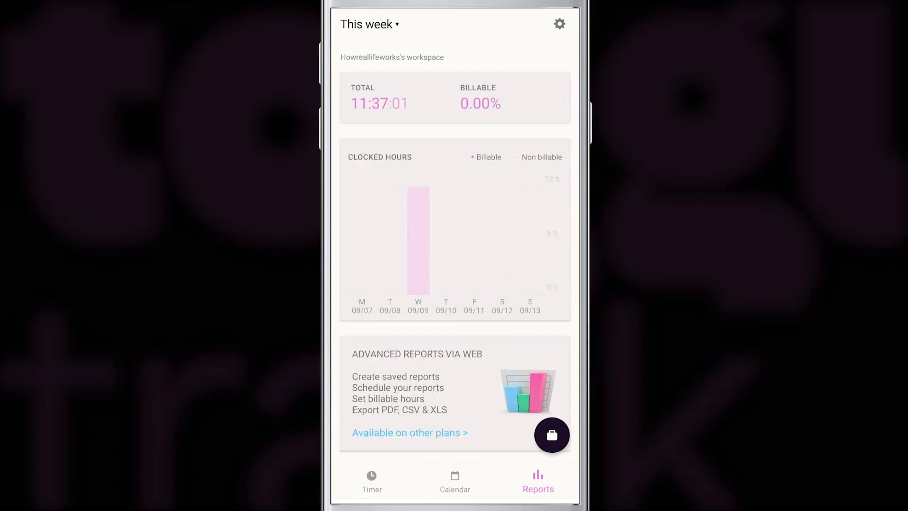
pyautogui.scroll(-3)
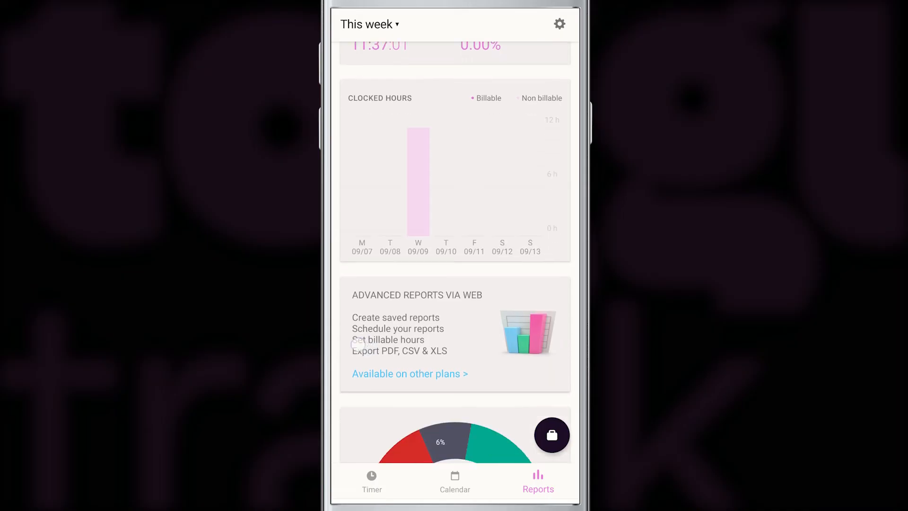
pyautogui.scroll(-3)
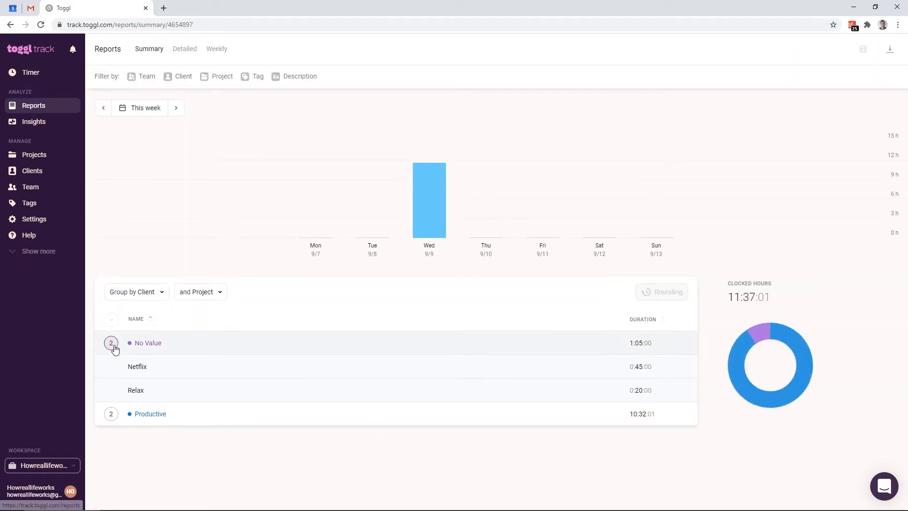
# Expand the Productive client, then switch through Detailed to the Weekly report
pyautogui.click(111, 413)
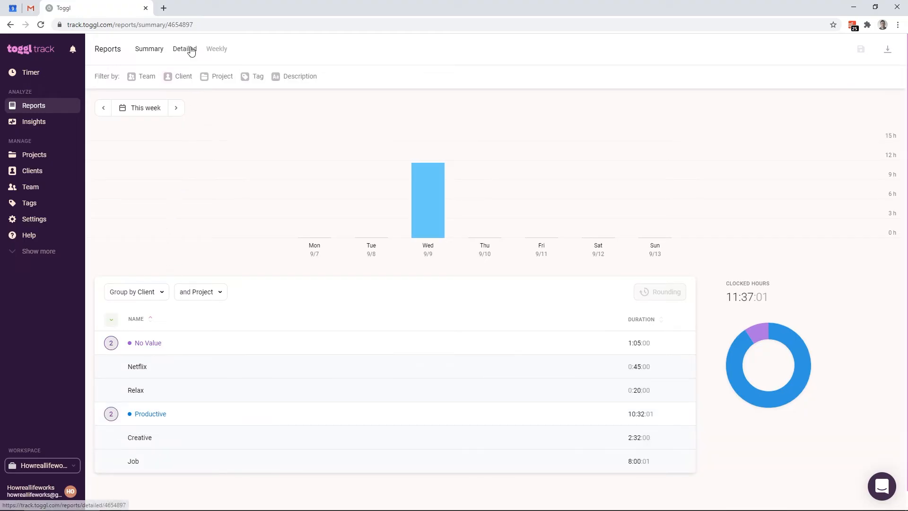
pyautogui.click(183, 49)
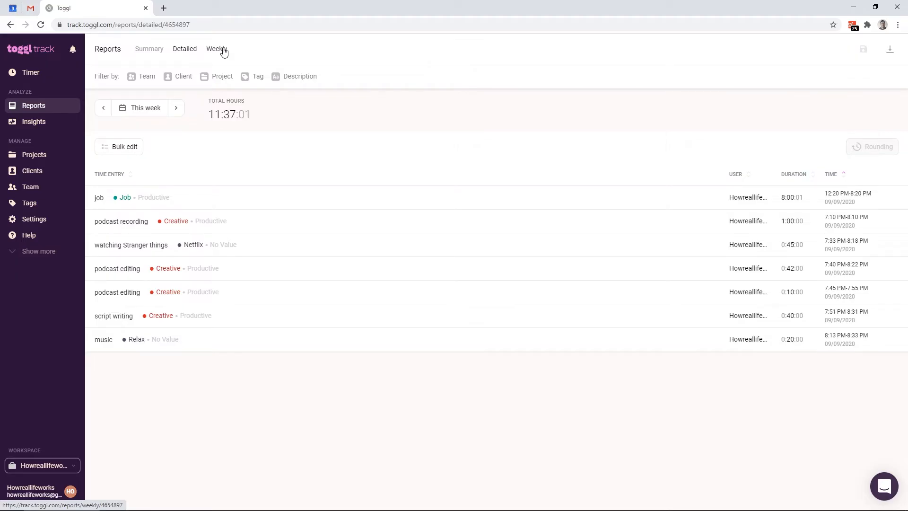
pyautogui.click(216, 48)
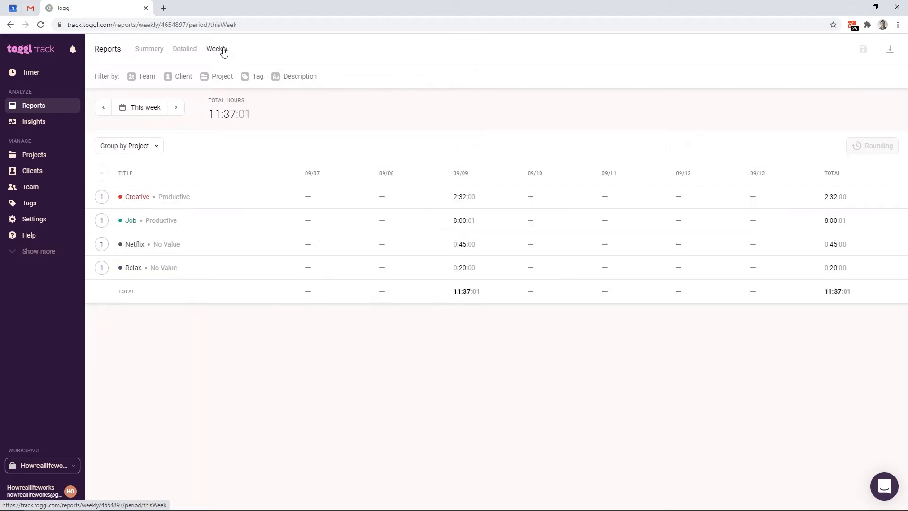
pyautogui.moveTo(259, 195)
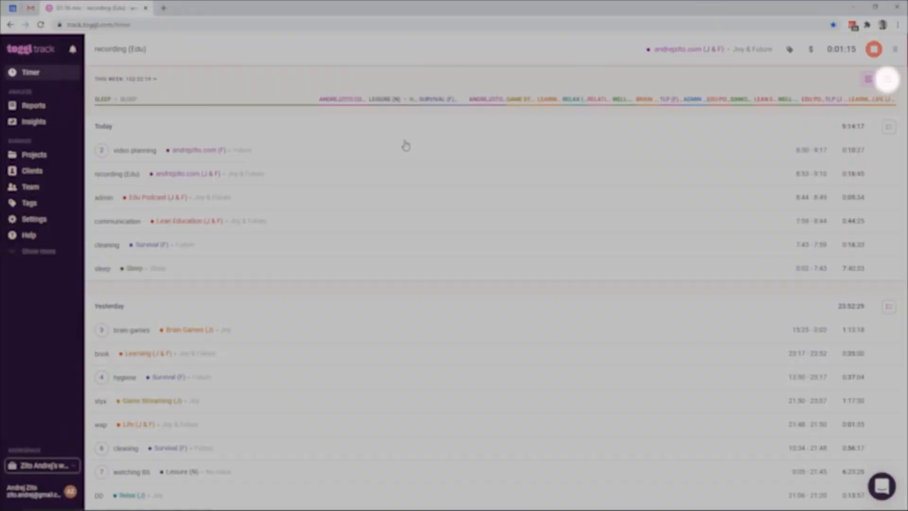
# Show this week's entries as a calendar, scroll through it, then open the Summary report
pyautogui.click(887, 78)
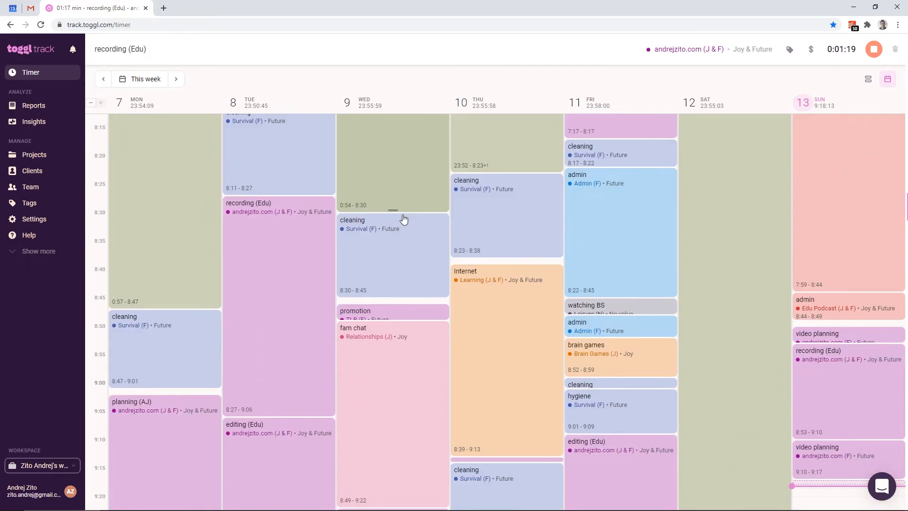
pyautogui.scroll(-3)
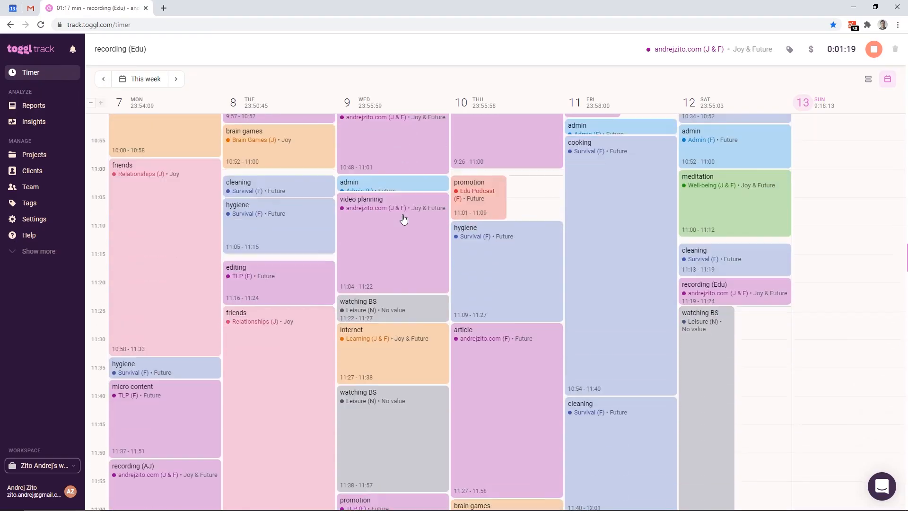
pyautogui.scroll(-3)
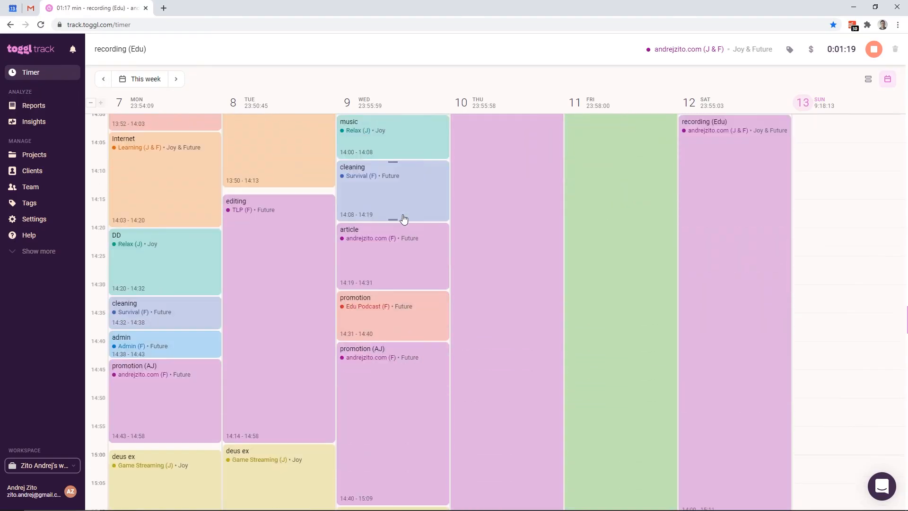
pyautogui.click(33, 105)
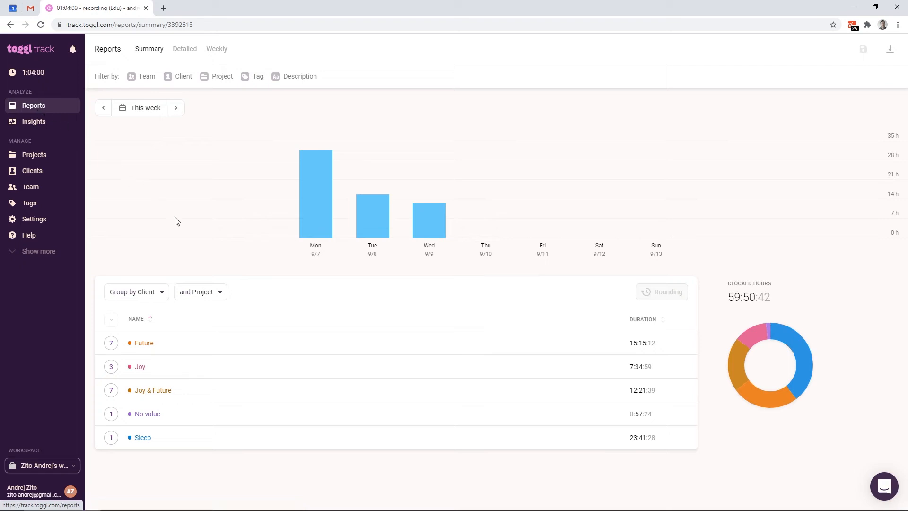
pyautogui.moveTo(170, 211)
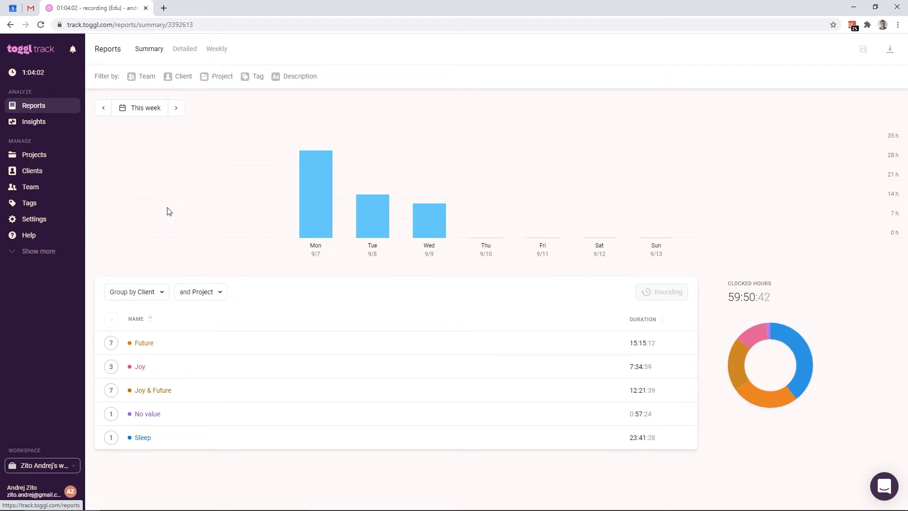
pyautogui.moveTo(104, 107)
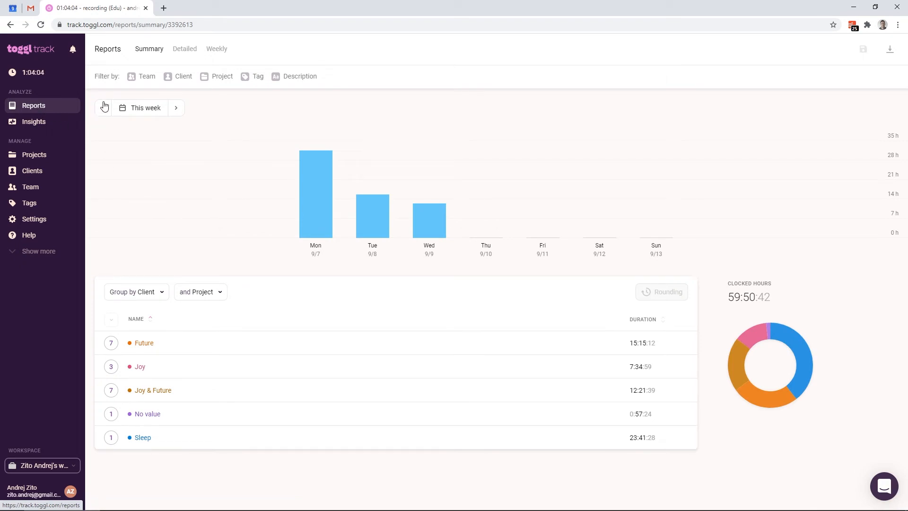
# Move the Summary report's date range back to last week, 8/31–9/6
pyautogui.click(103, 108)
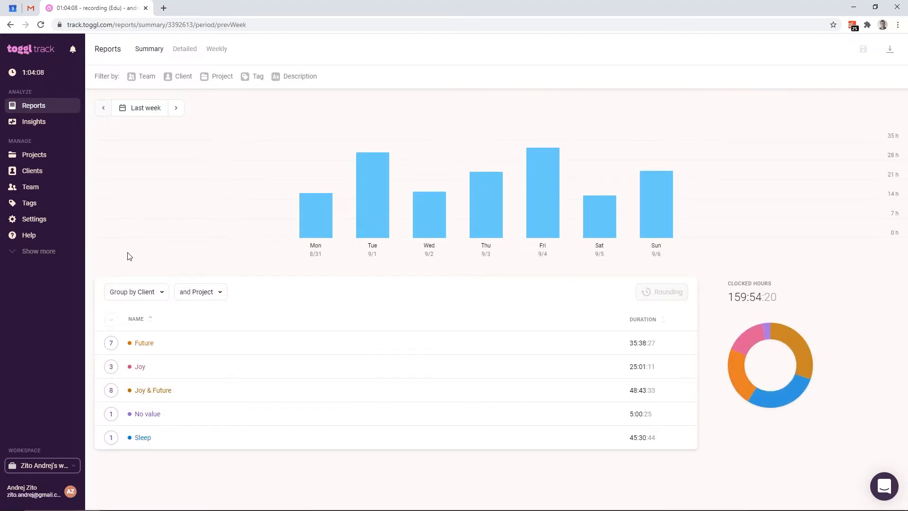
pyautogui.click(111, 343)
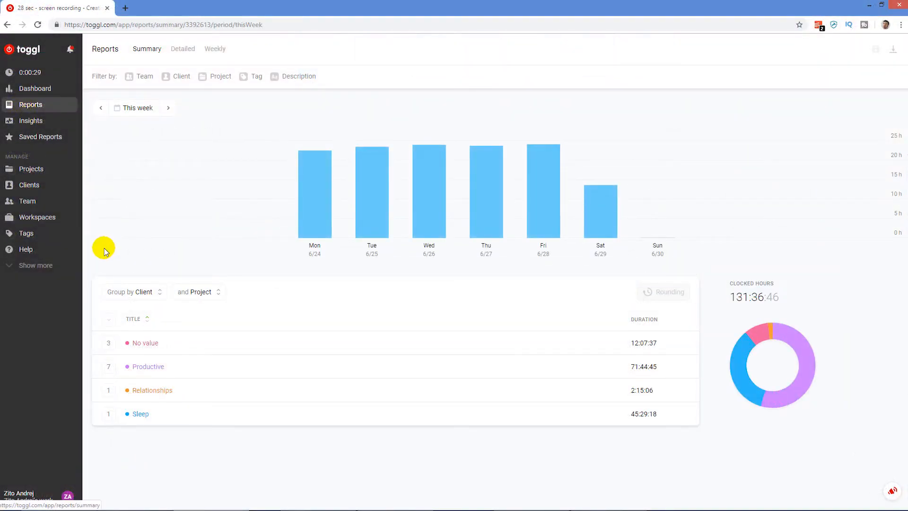
pyautogui.moveTo(99, 278)
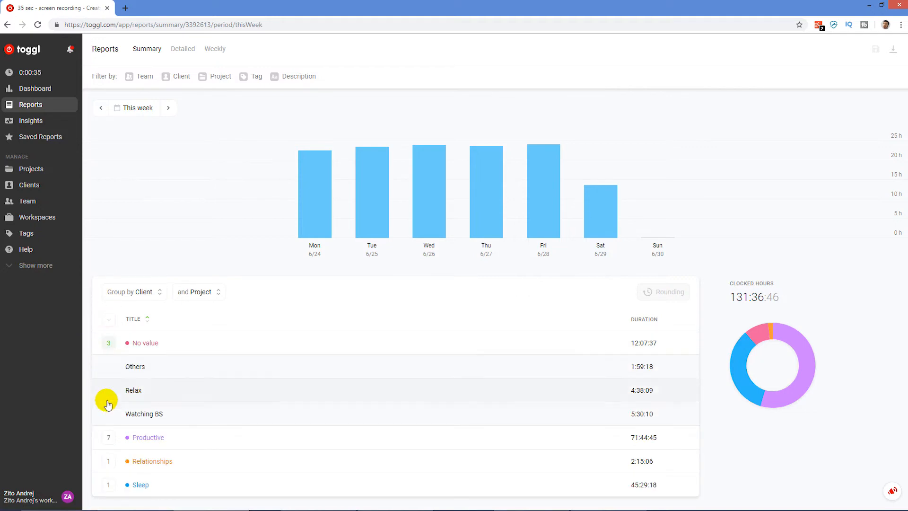
pyautogui.moveTo(108, 438)
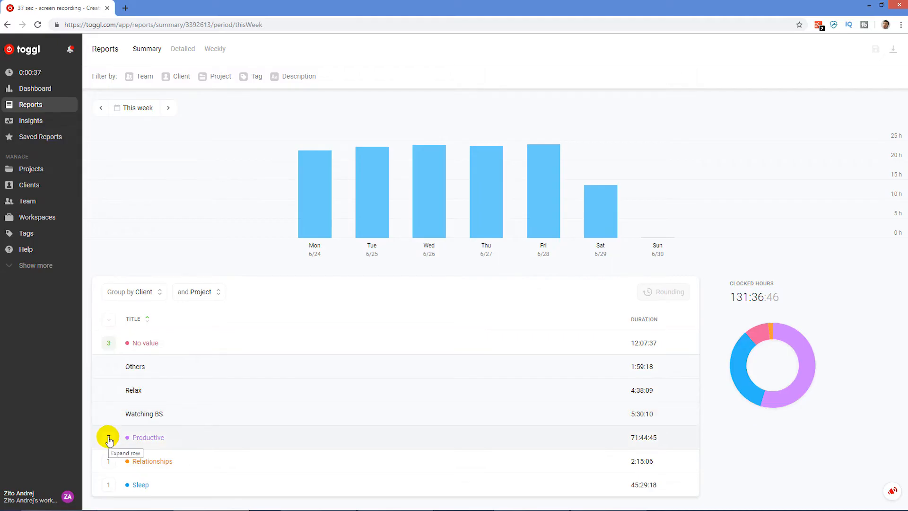
# Expand the Productive and Relationships client rows to list their projects
pyautogui.click(108, 437)
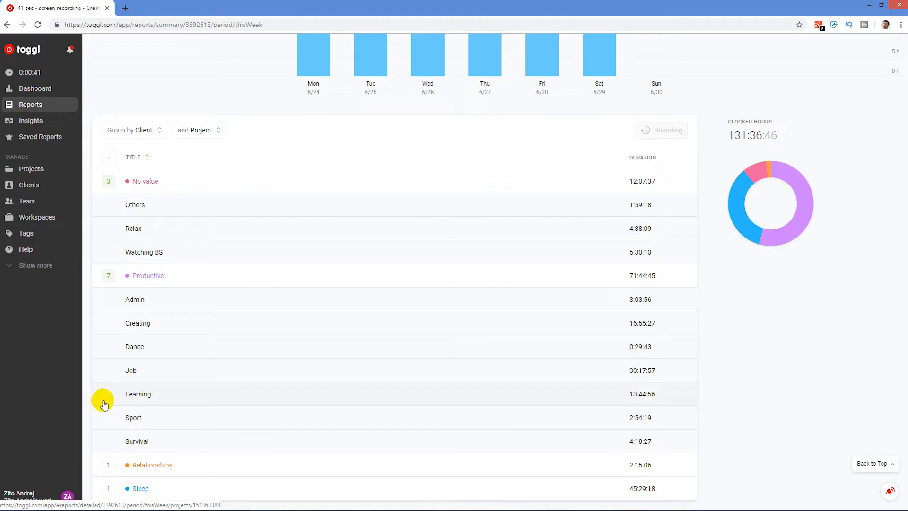
pyautogui.moveTo(104, 467)
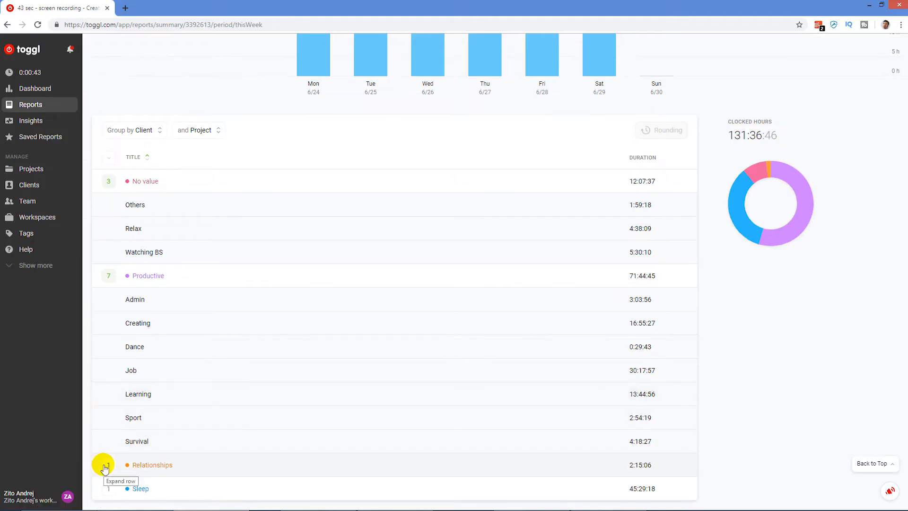
pyautogui.click(104, 467)
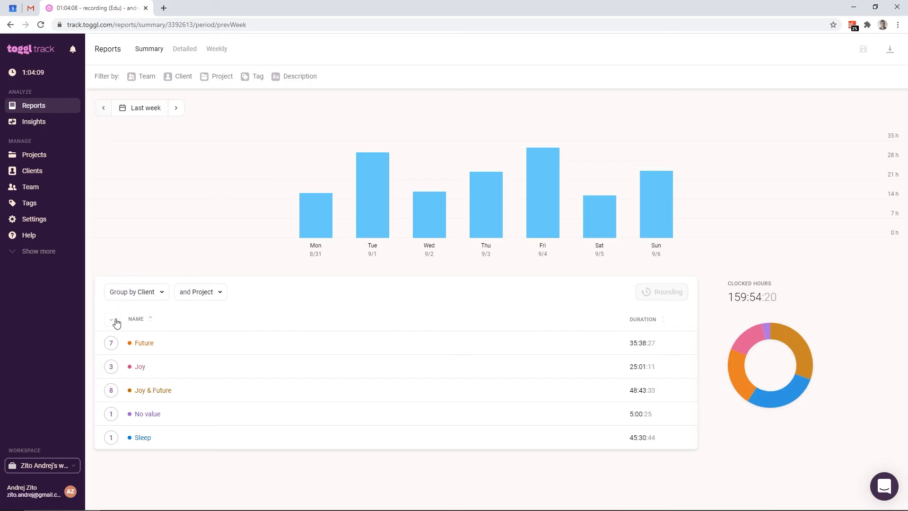
# Expand the Future and Joy & Future client rows and scroll through their projects
pyautogui.click(111, 342)
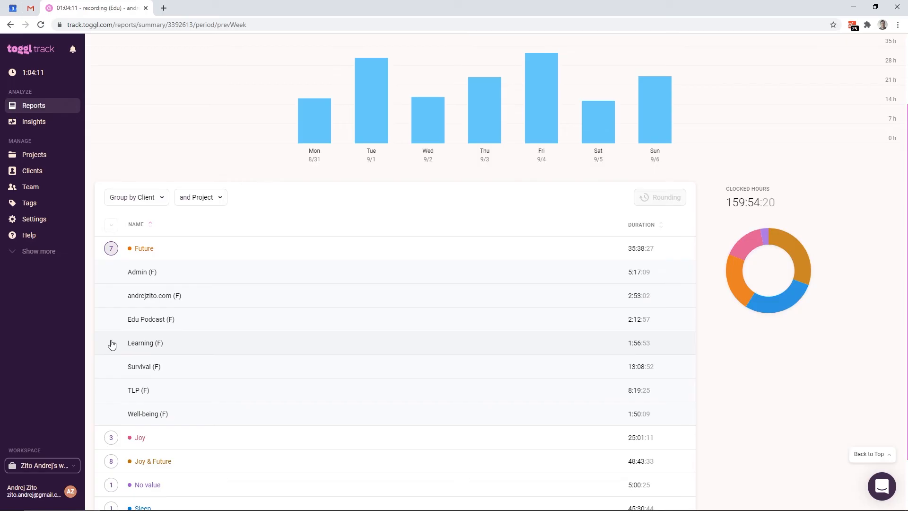
pyautogui.scroll(-3)
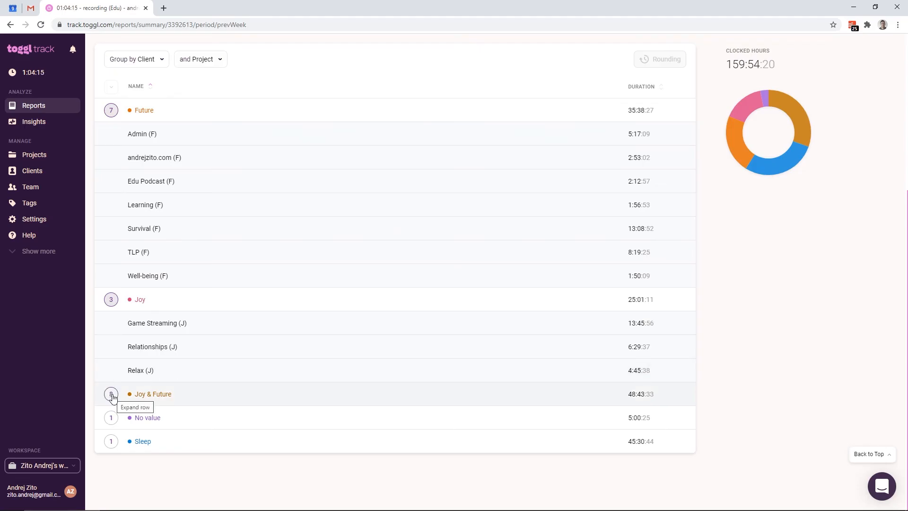
pyautogui.click(111, 394)
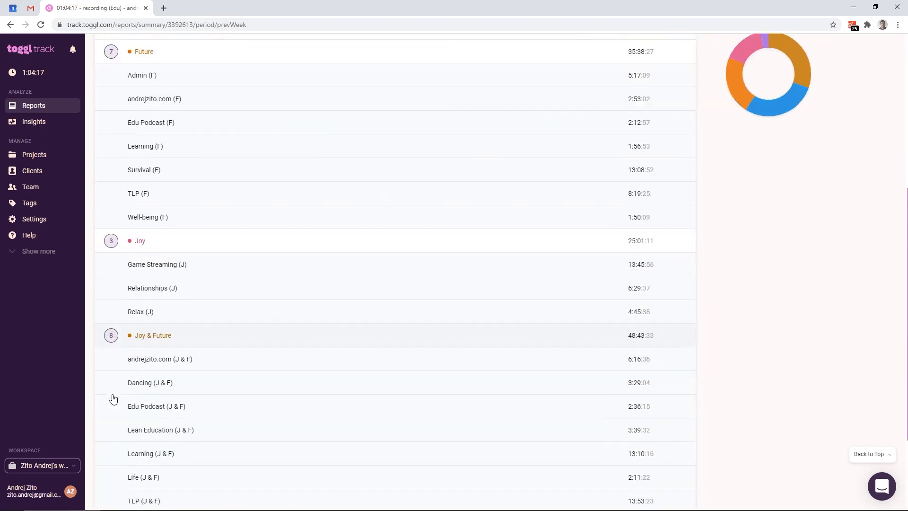
pyautogui.scroll(-3)
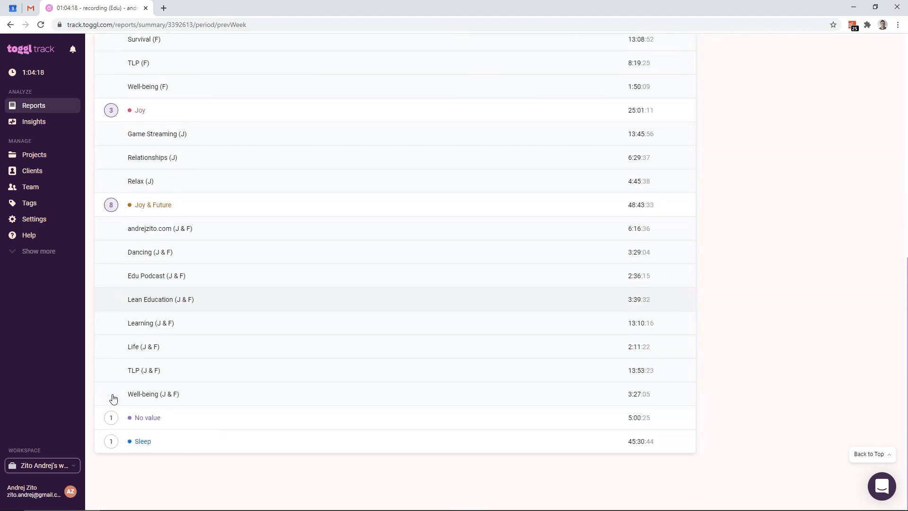